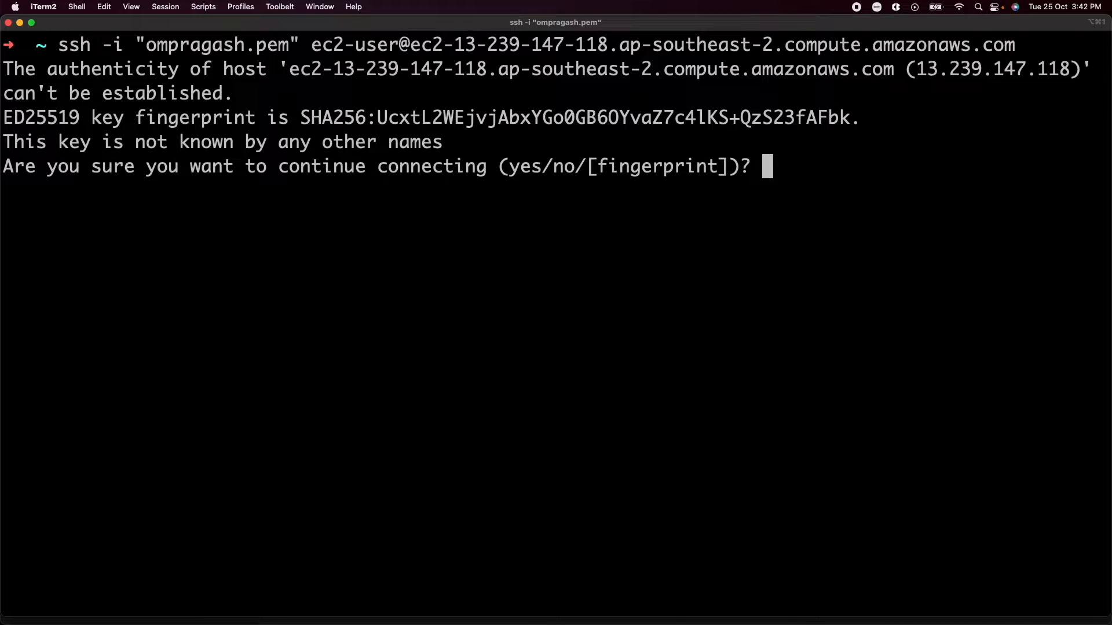
# - Answer yes to the host fingerprint prompt and switch to a root shell with sudo -i
pyautogui.write('yes')
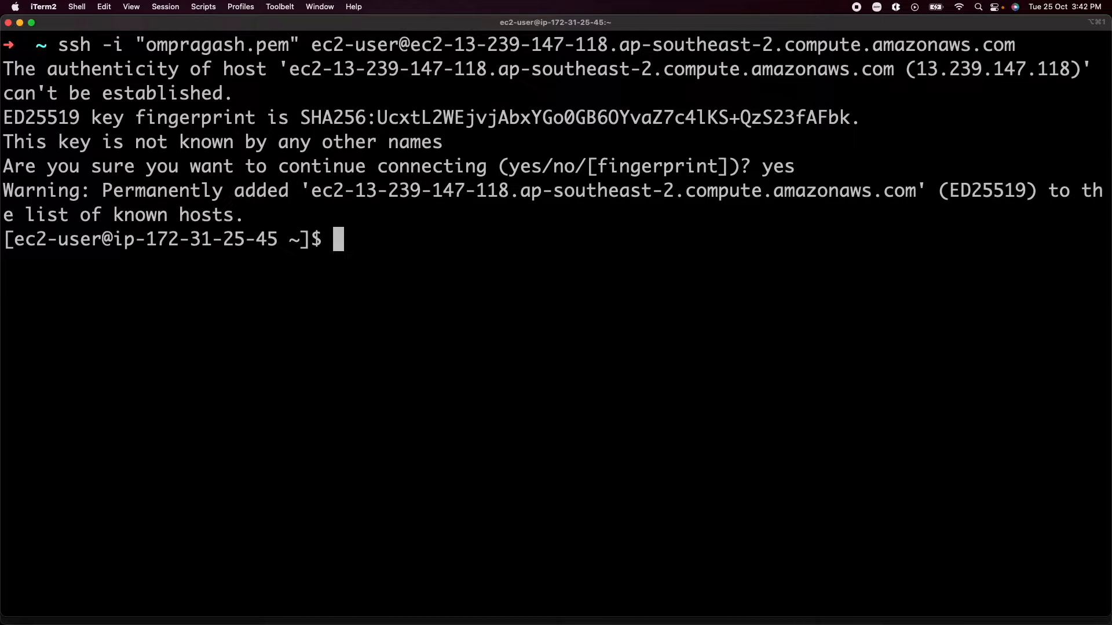
pyautogui.write('sudo -i')
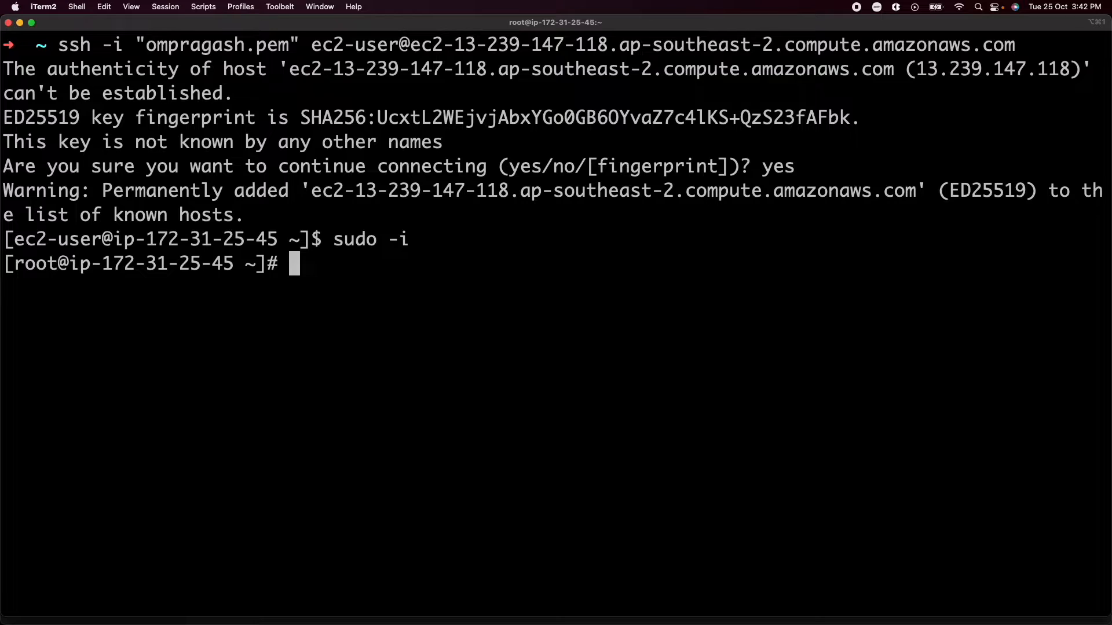
# - Run the get.k3s.io install script with --write-kubeconfig-mode 644
pyautogui.write('curl -sfL https://get.k3s.io | sh -s - --write-kubeconfig-mode 644')
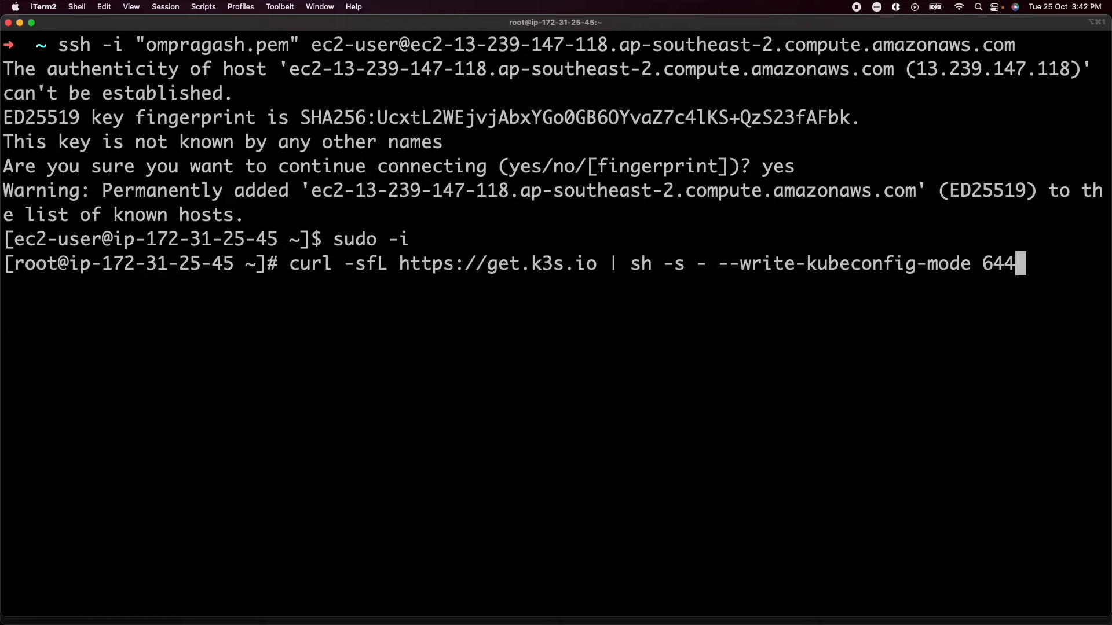
pyautogui.moveTo(779, 285)
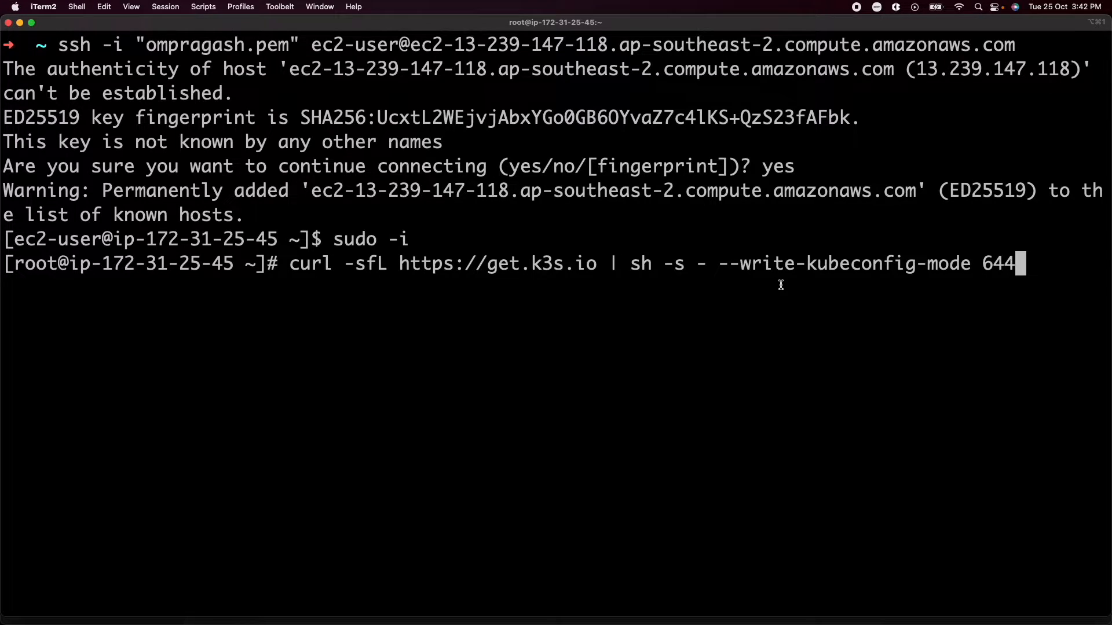
pyautogui.moveTo(949, 268)
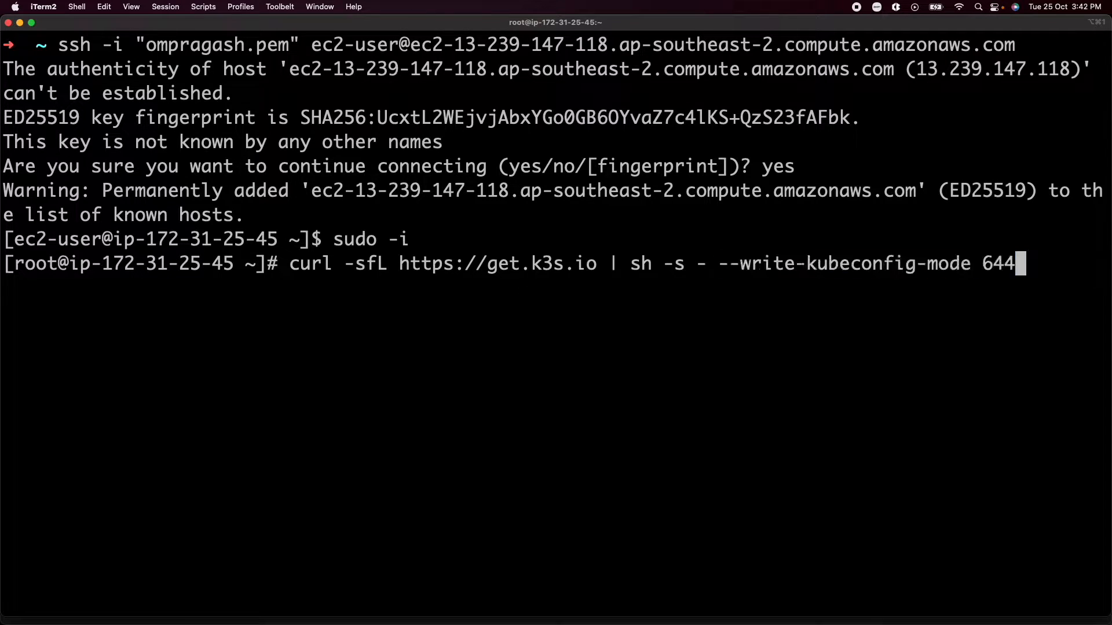
pyautogui.press('Return')
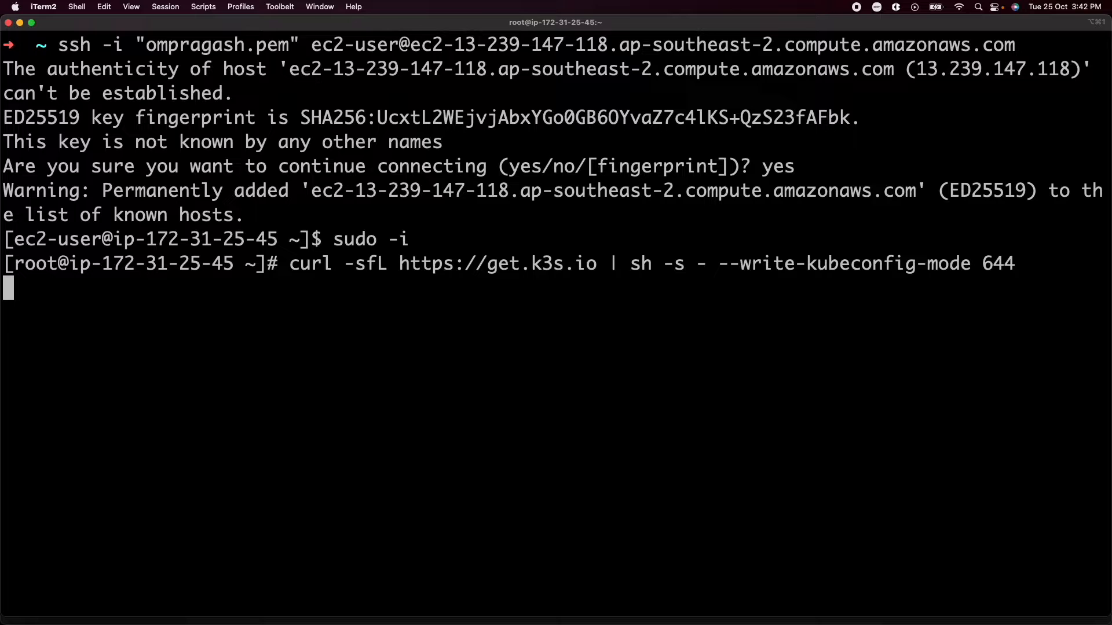
pyautogui.press('Return')
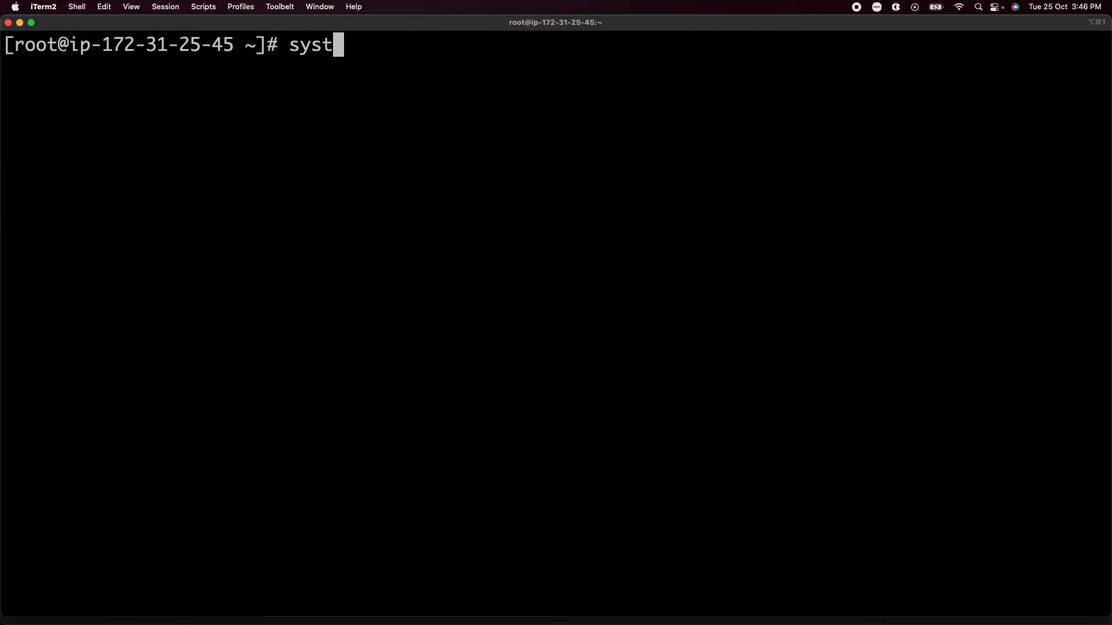
# - Check the k3s service status and /usr/local/bin/kubectl version, both reporting v1.24.6+k3s1
pyautogui.write('emctl status')
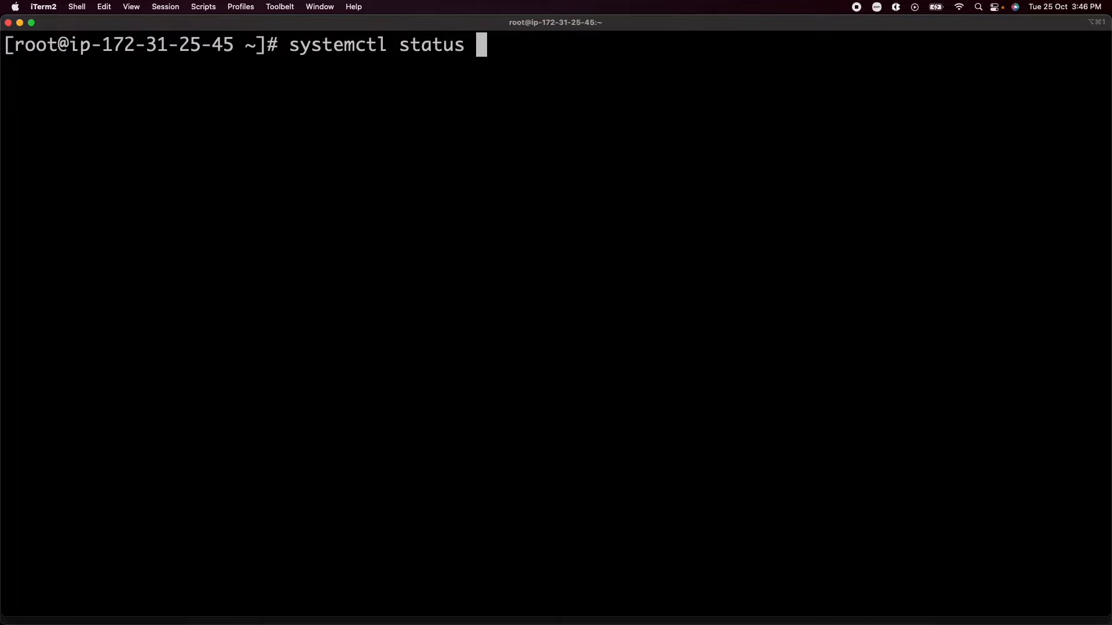
pyautogui.press('Return')
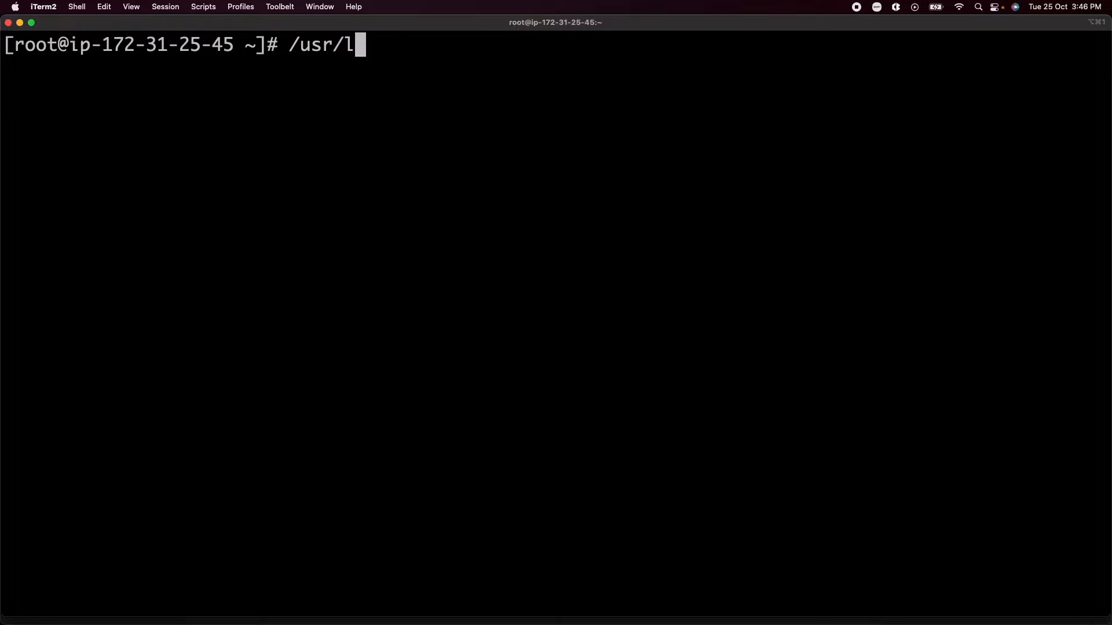
pyautogui.press('enter')
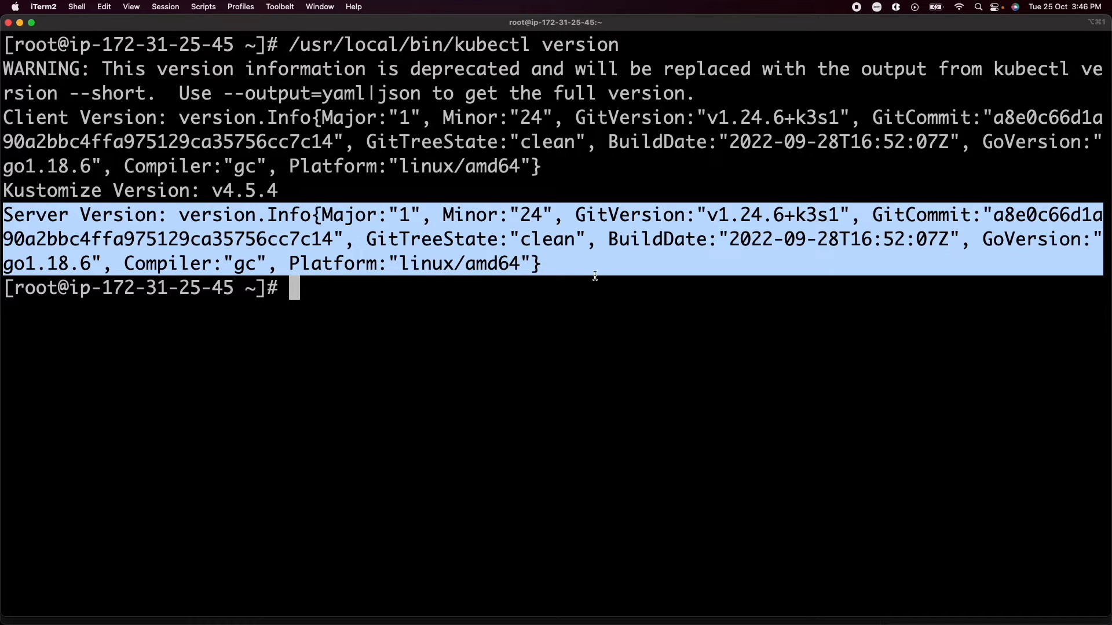
pyautogui.click(605, 184)
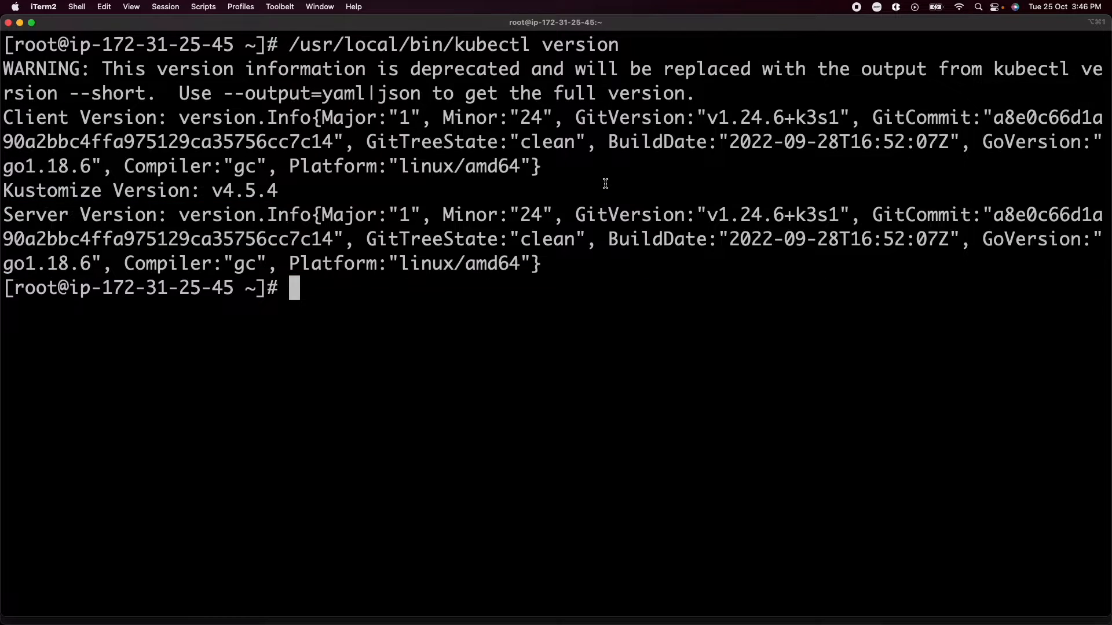
pyautogui.doubleClick(529, 117)
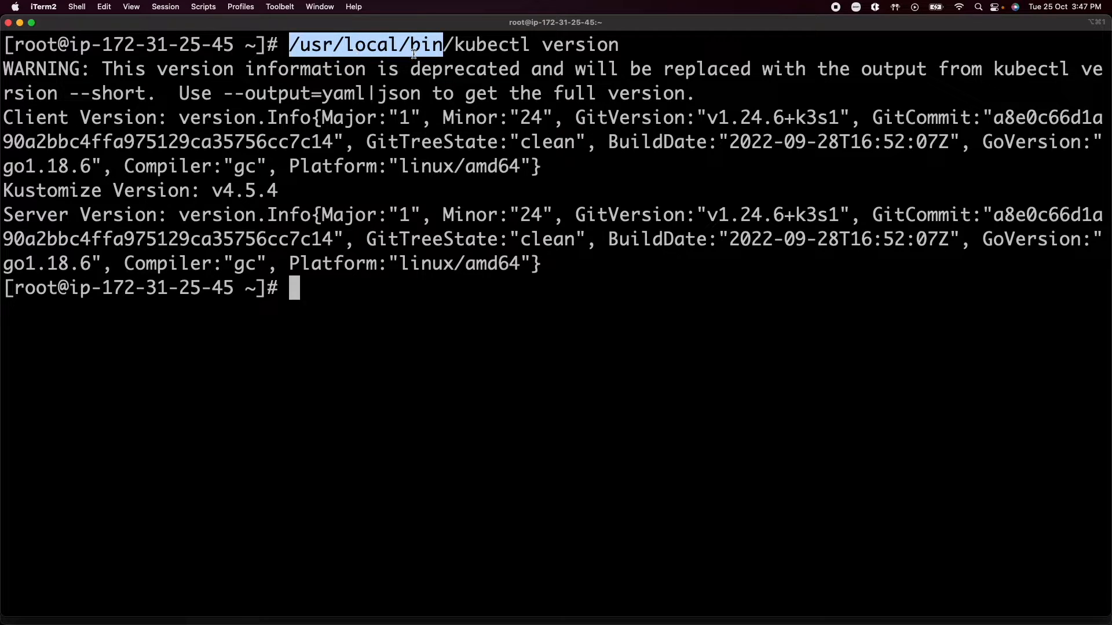
pyautogui.moveTo(436, 336)
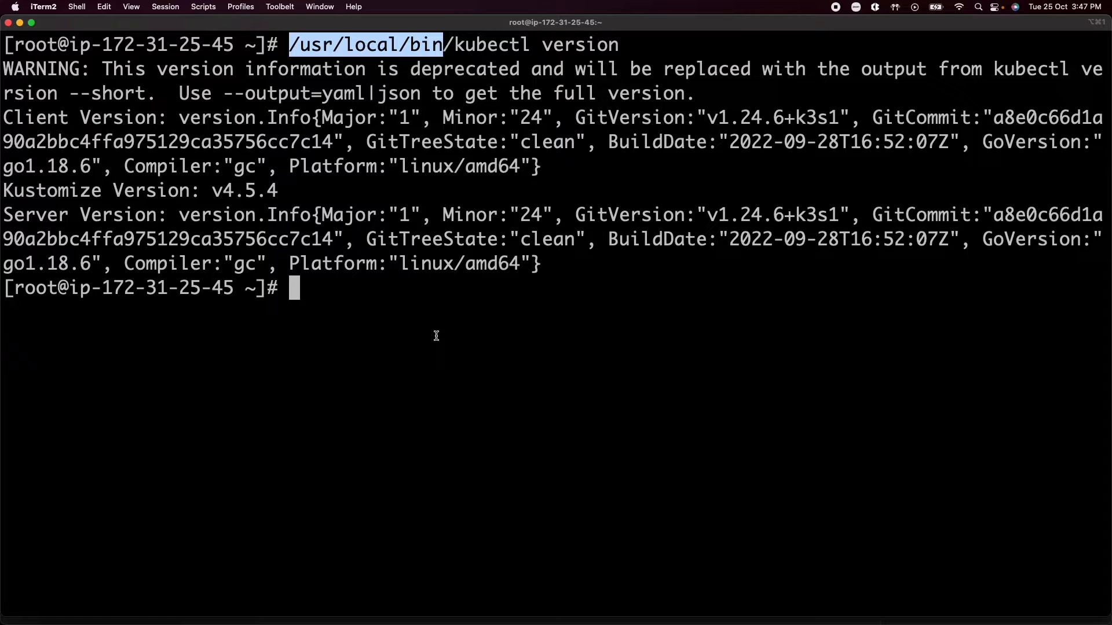
# - Echo PATH and export it with /usr/local/bin appended
pyautogui.write('echo')
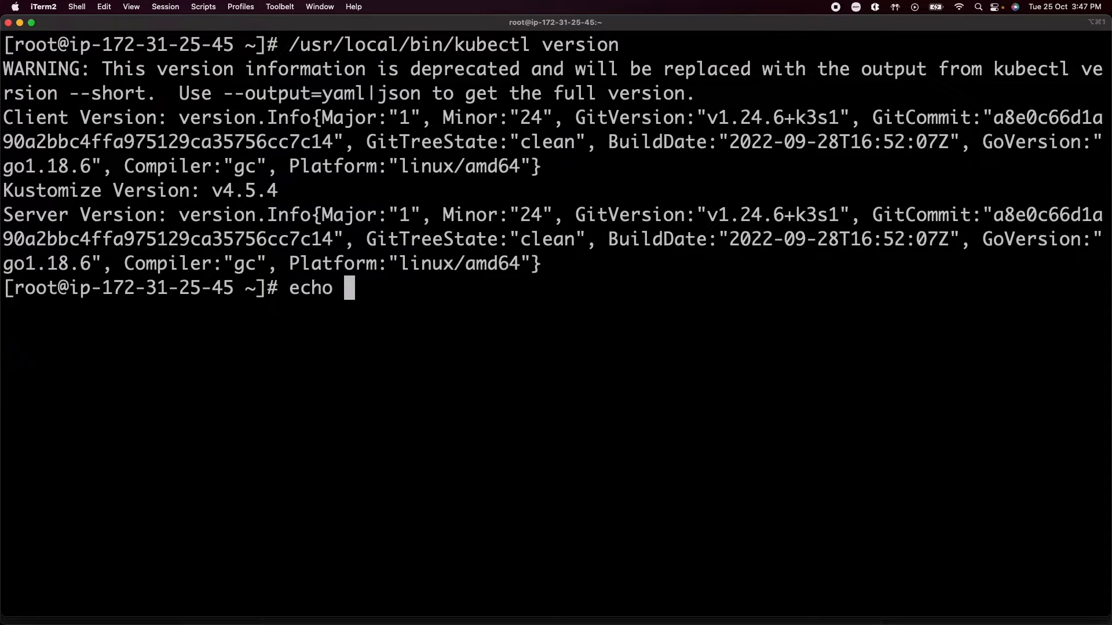
pyautogui.write('$PATH')
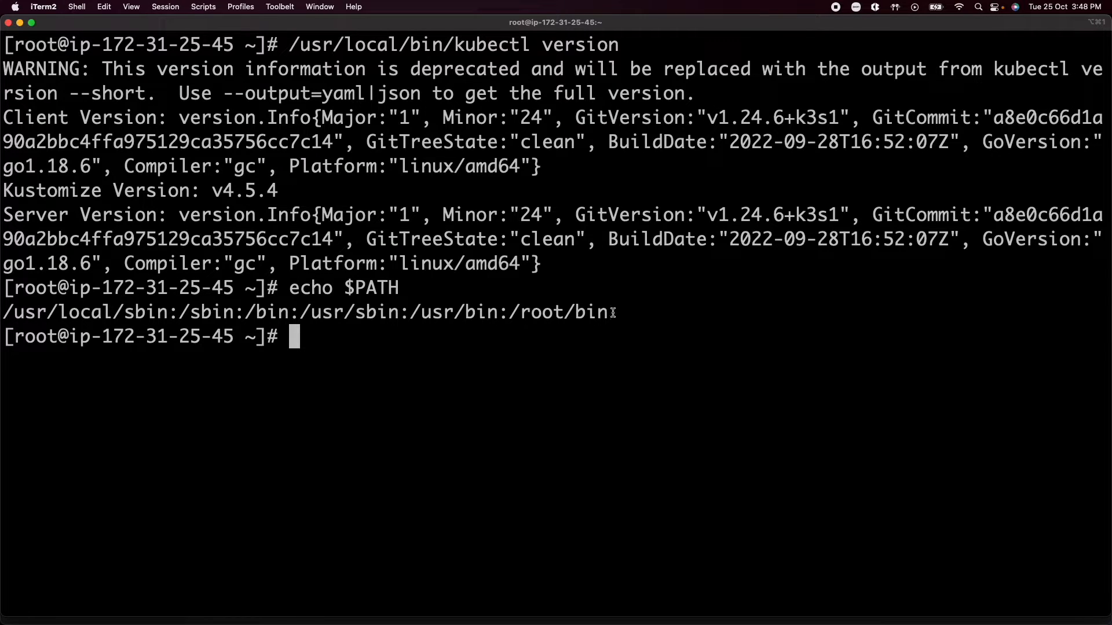
pyautogui.write('exo')
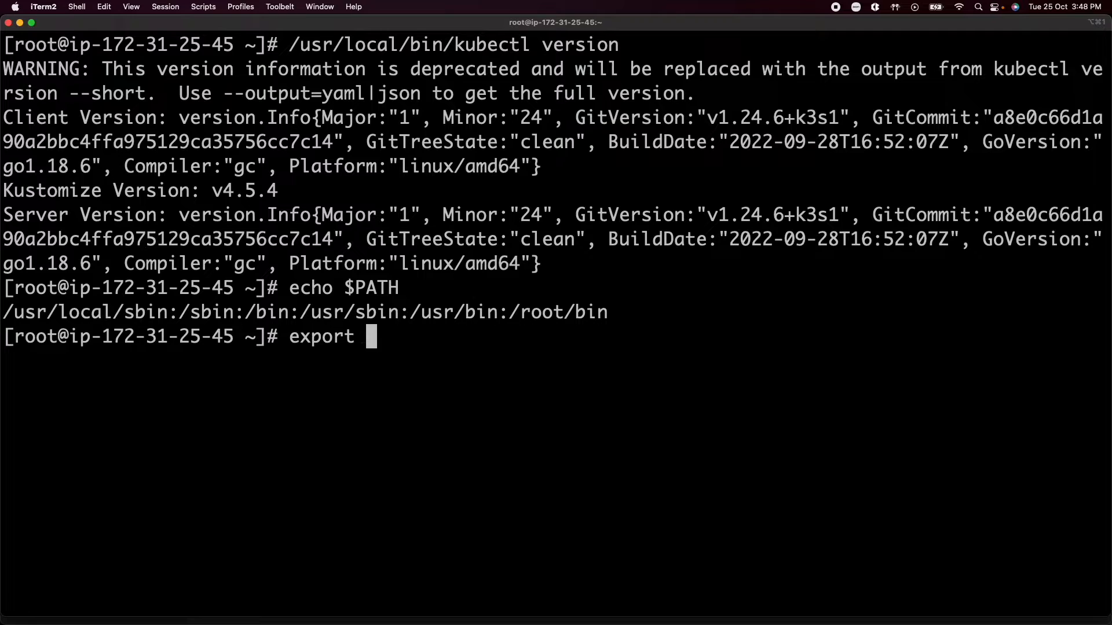
pyautogui.write('PATH=')
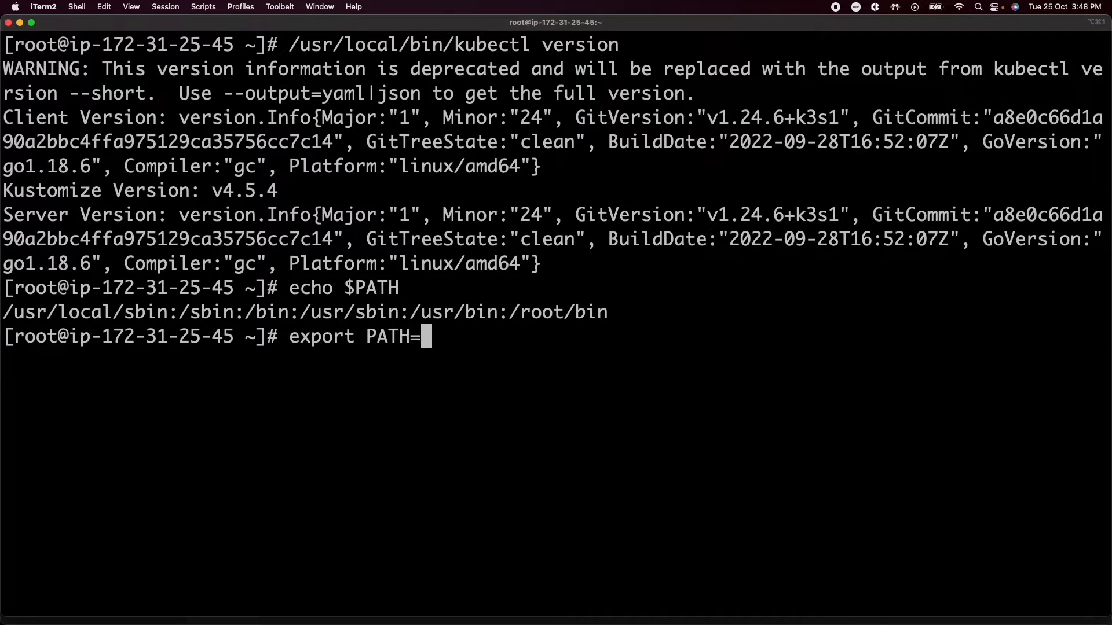
pyautogui.write('$PATH')
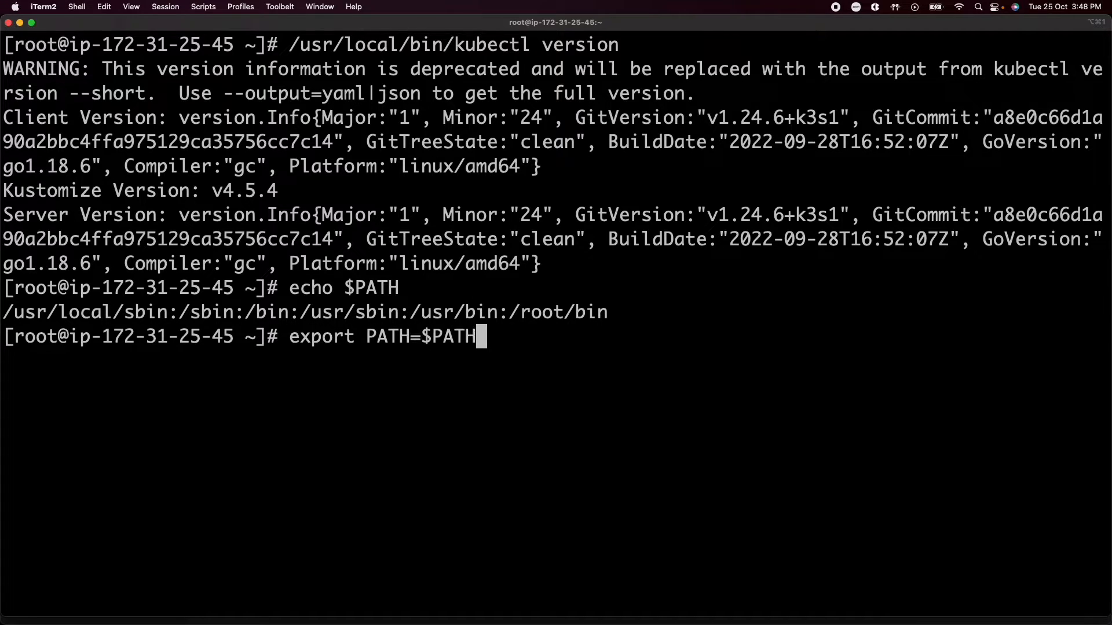
pyautogui.write(':/us')
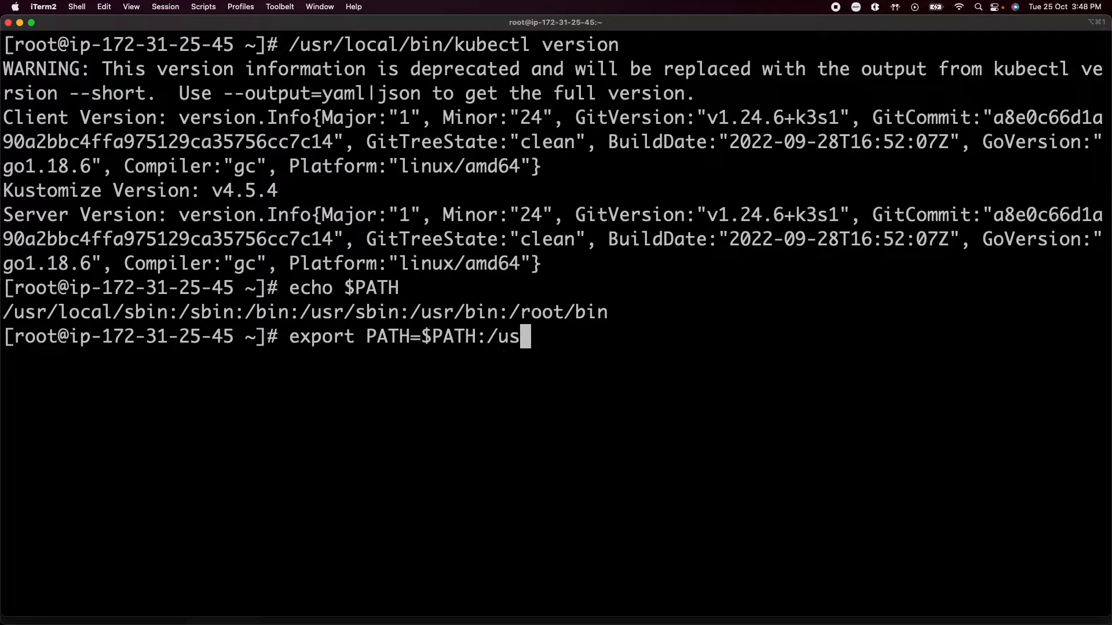
pyautogui.write('r/local/bi')
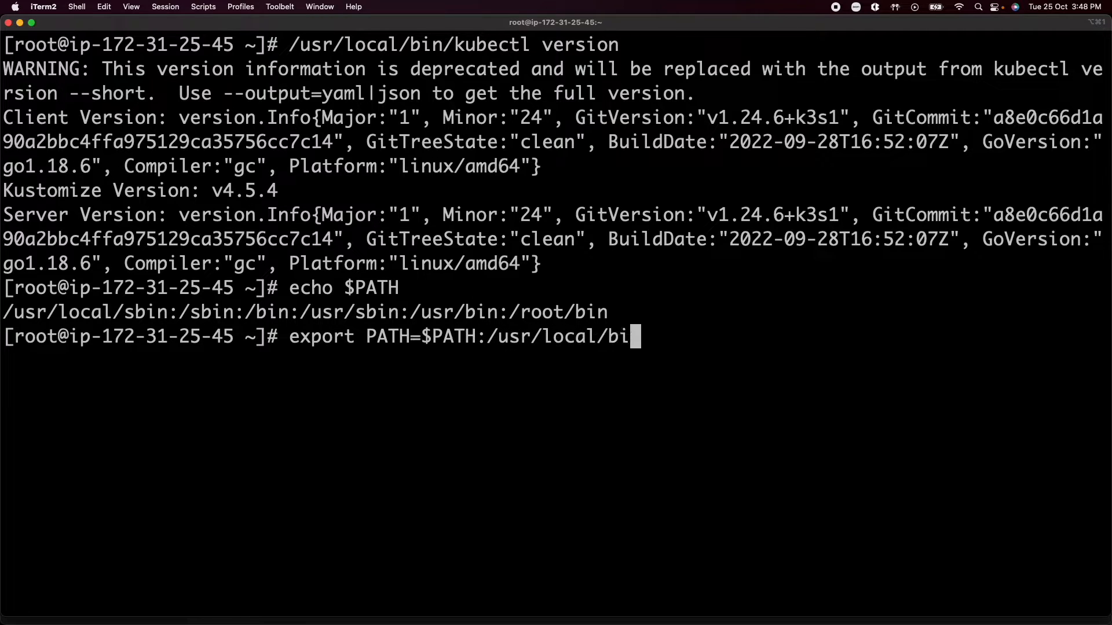
# - Run kubectl get ns to list the cluster's four active namespaces
pyautogui.write('kube')
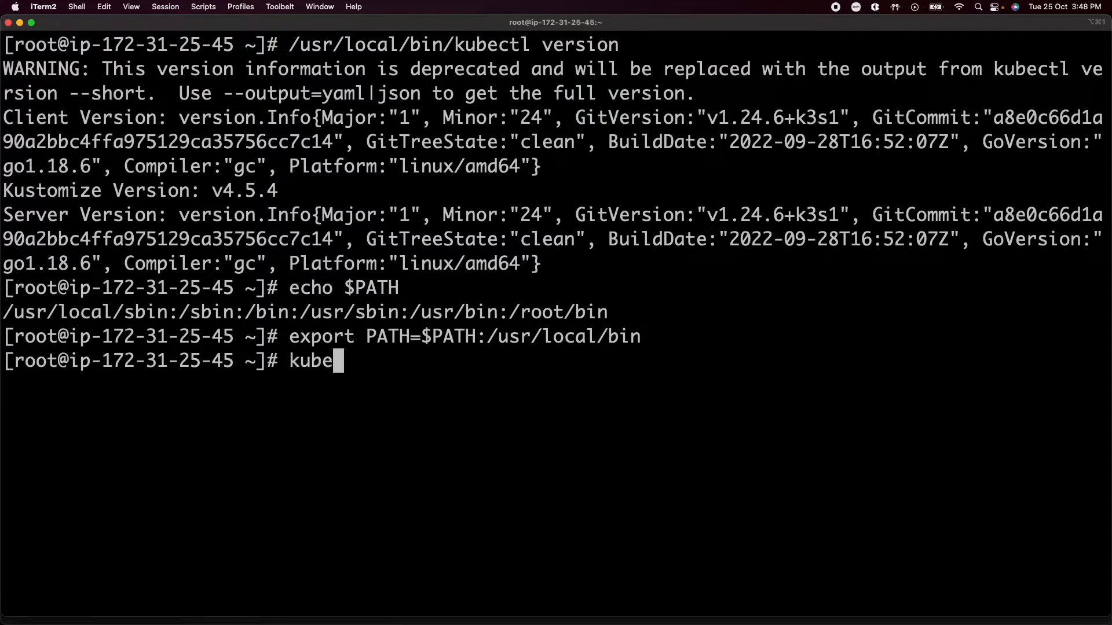
pyautogui.write('ctl get ns')
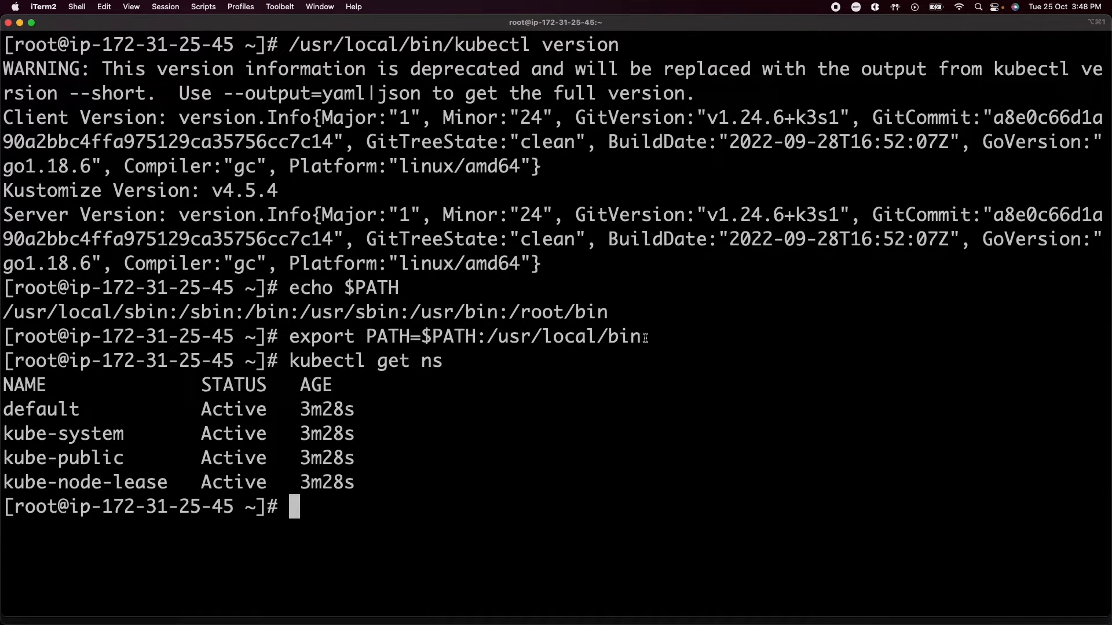
pyautogui.moveTo(488, 336); pyautogui.dragTo(639, 336)
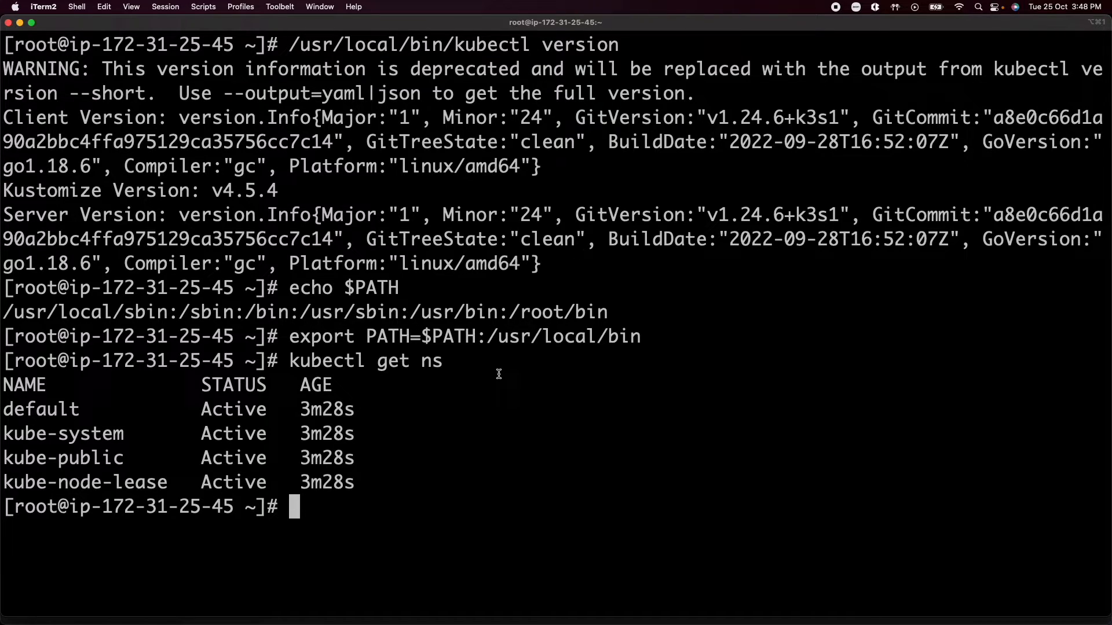
pyautogui.moveTo(405, 423)
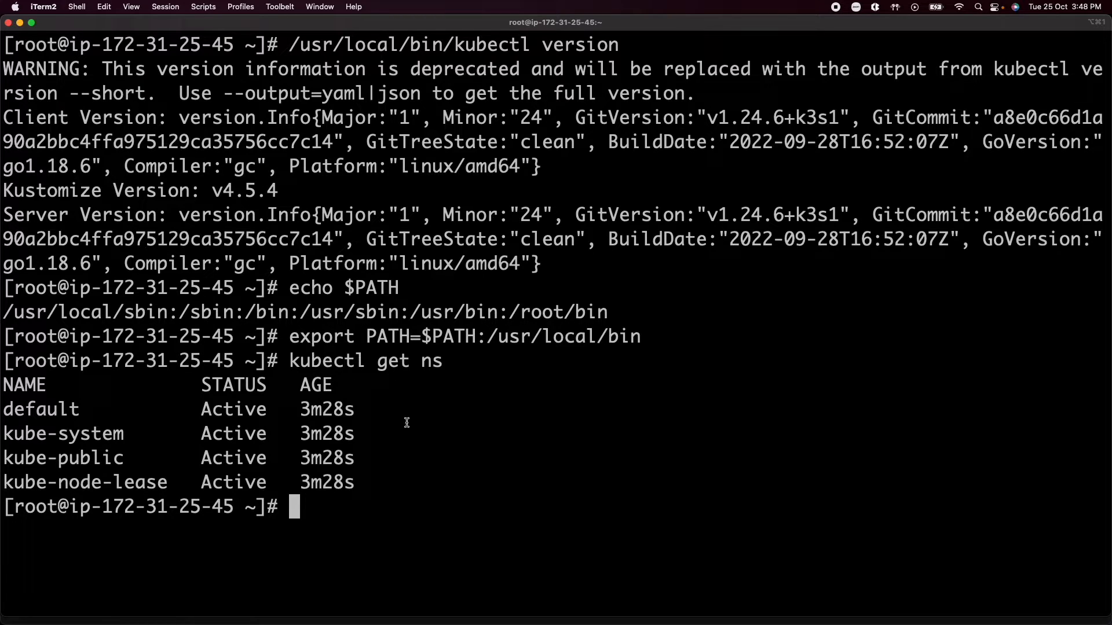
pyautogui.moveTo(394, 488)
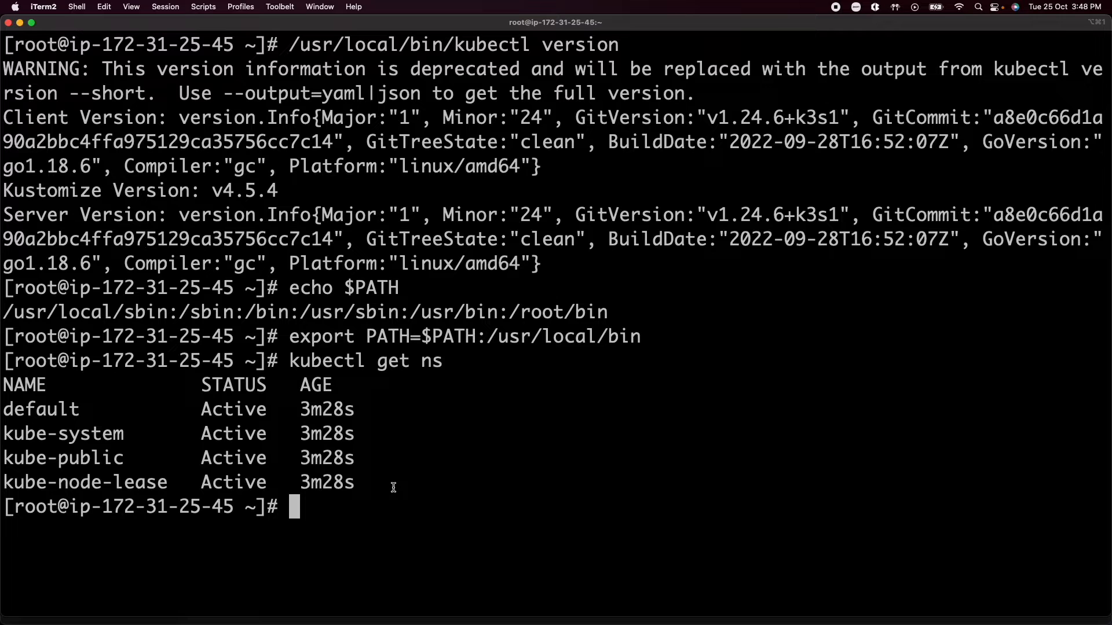
# - Exit the server and scp /etc/rancher/k3s/k3s.yaml from the EC2 host into the local directory using ompragash.pem
pyautogui.write('exit')
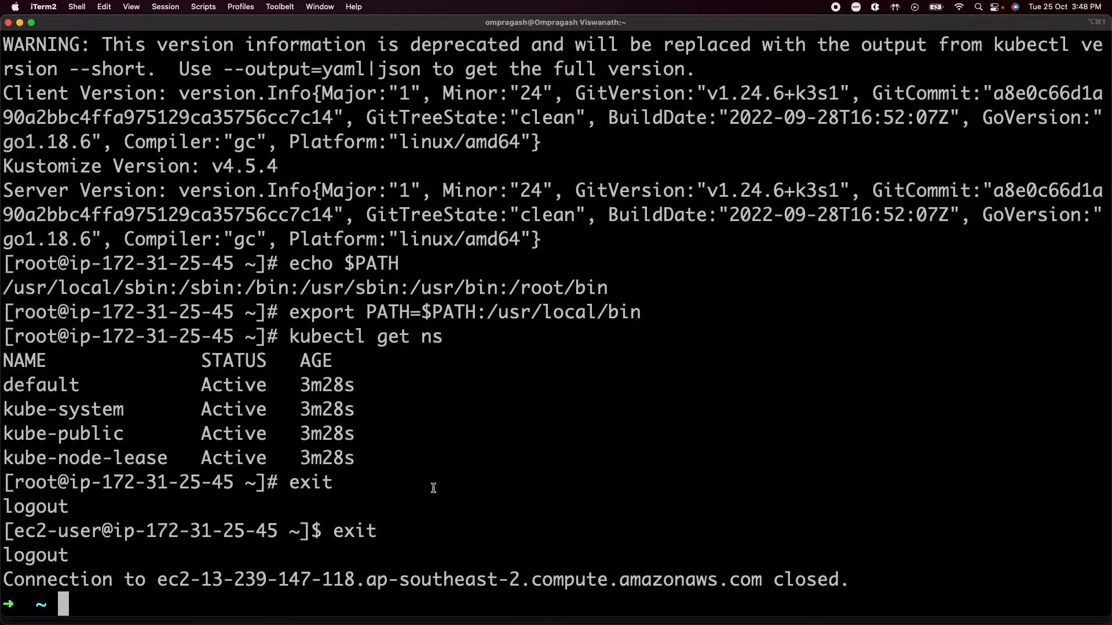
pyautogui.write('scp')
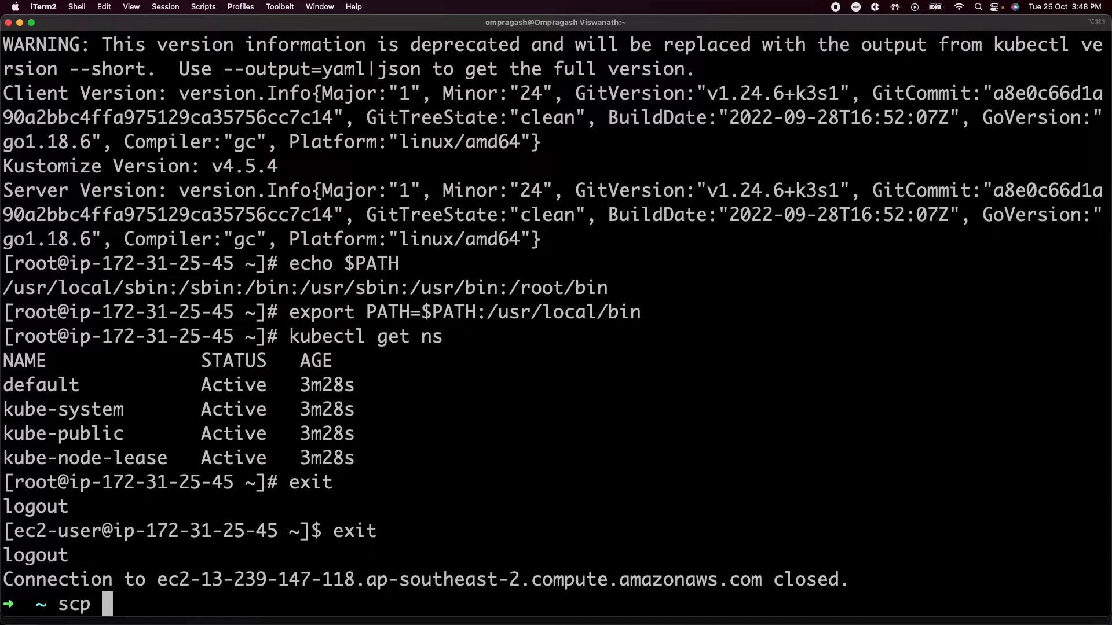
pyautogui.write('-i ompragash.pem')
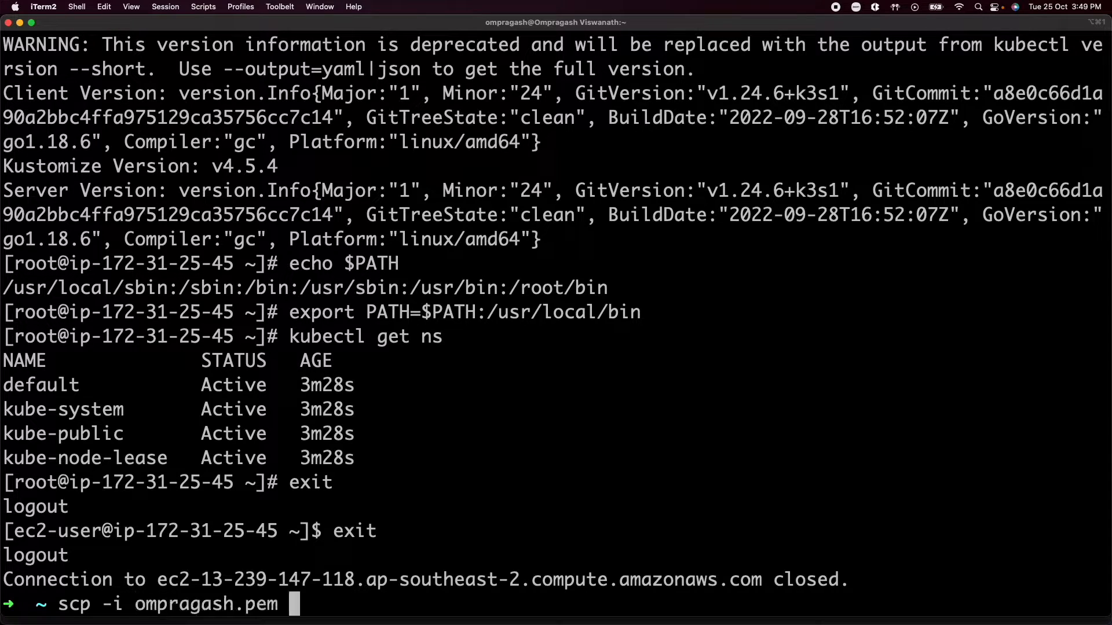
pyautogui.moveTo(158, 579); pyautogui.dragTo(652, 579)
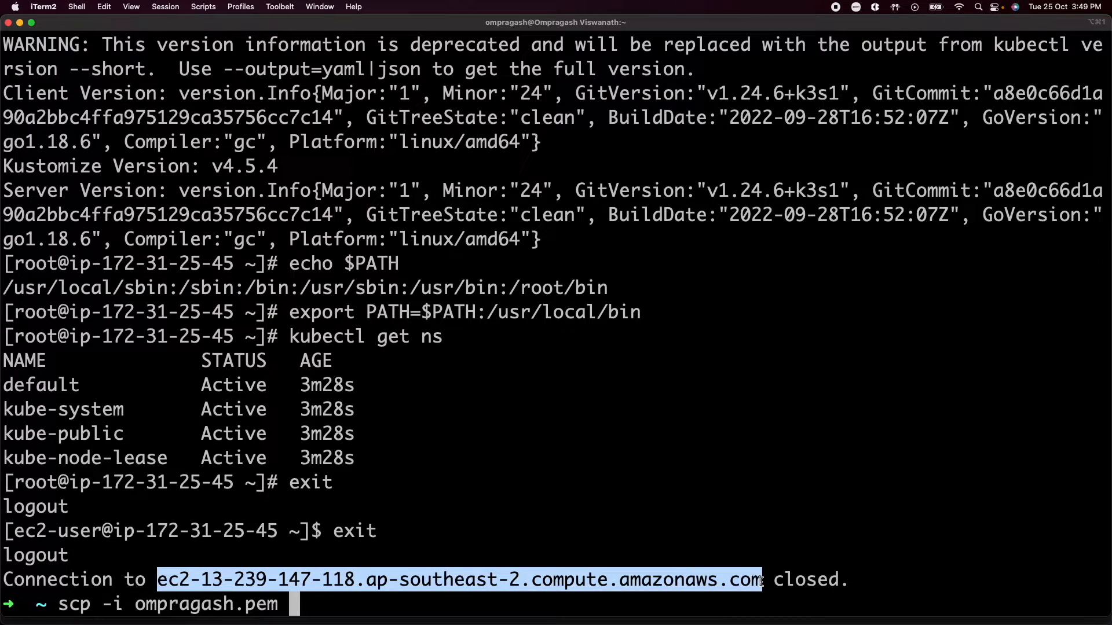
pyautogui.write('ec2-user')
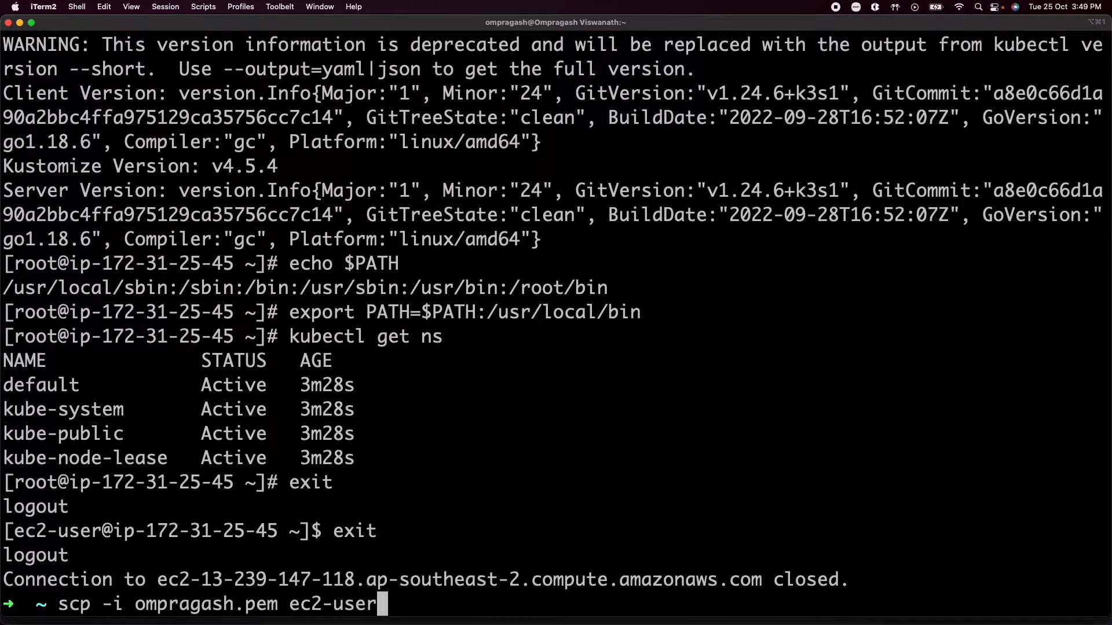
pyautogui.write('@ec2-13-239-147-118.ap-southeast-2.compute.amazonaws.com://et')
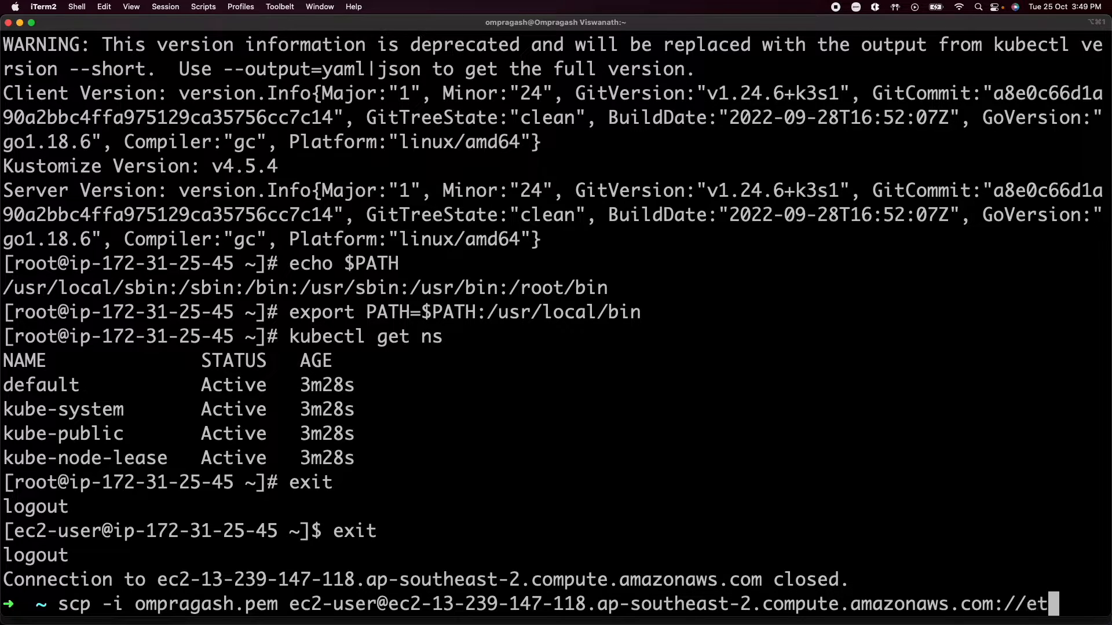
pyautogui.write('c/r')
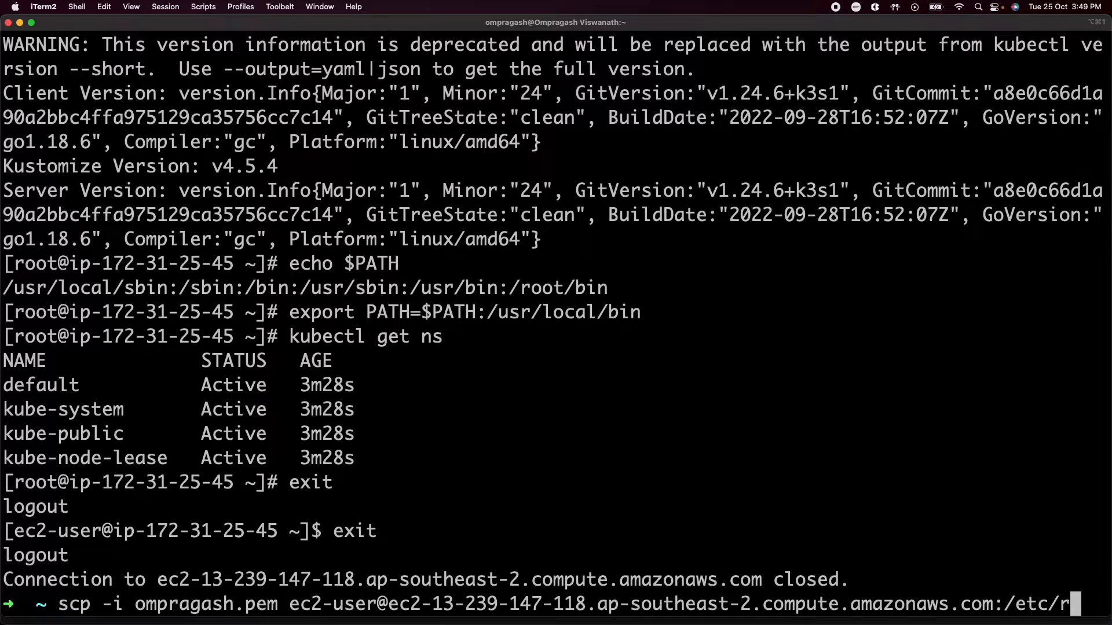
pyautogui.write('ancher')
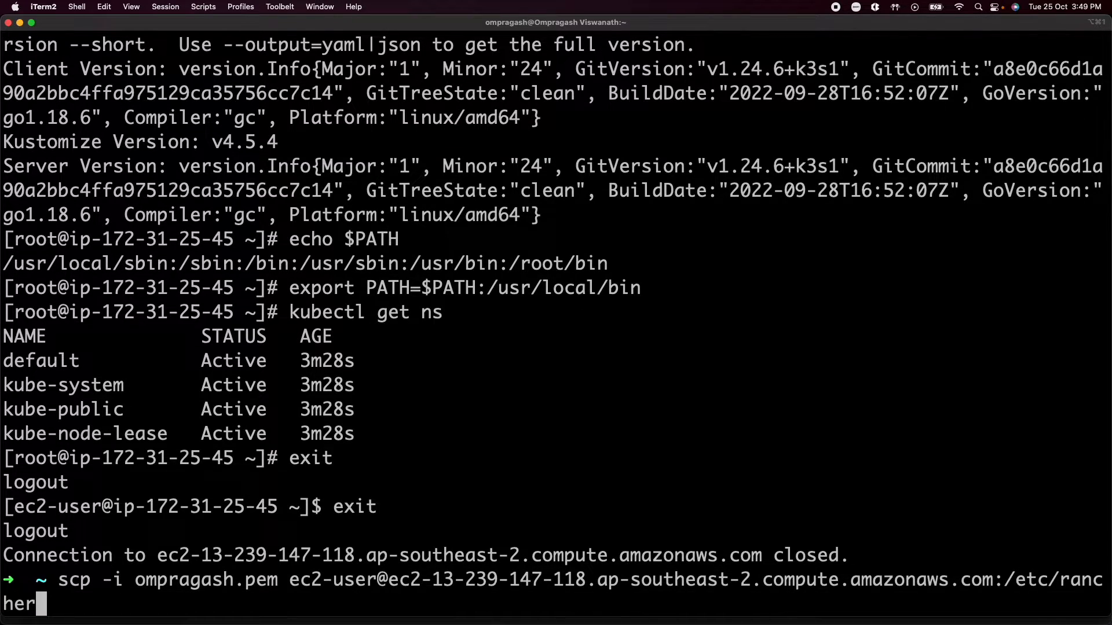
pyautogui.write('/k3s/k3s.')
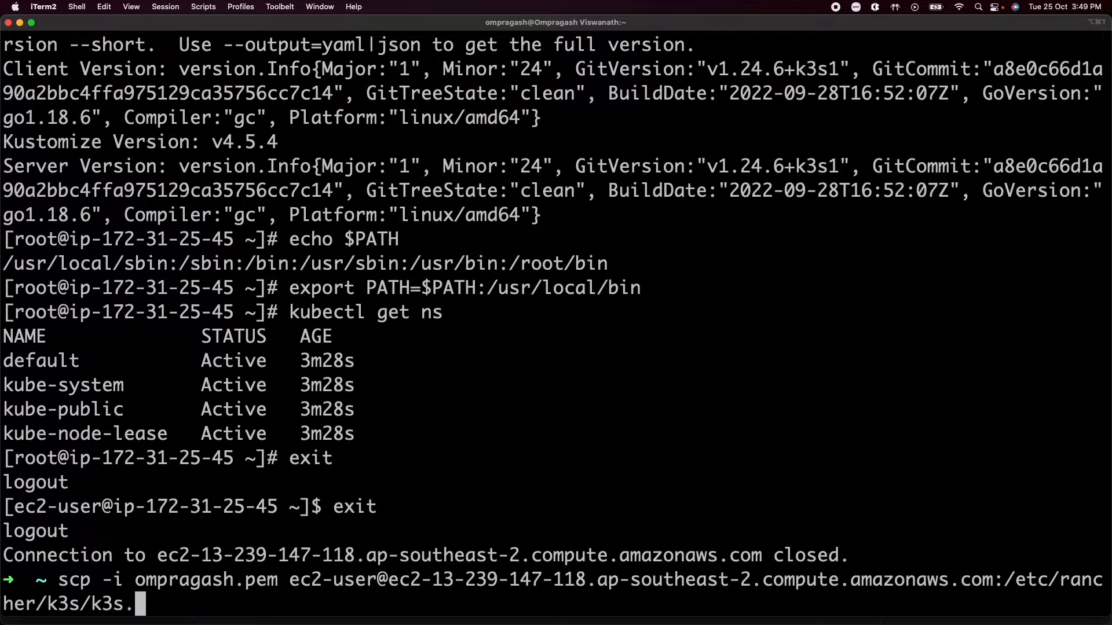
pyautogui.write('yaml .')
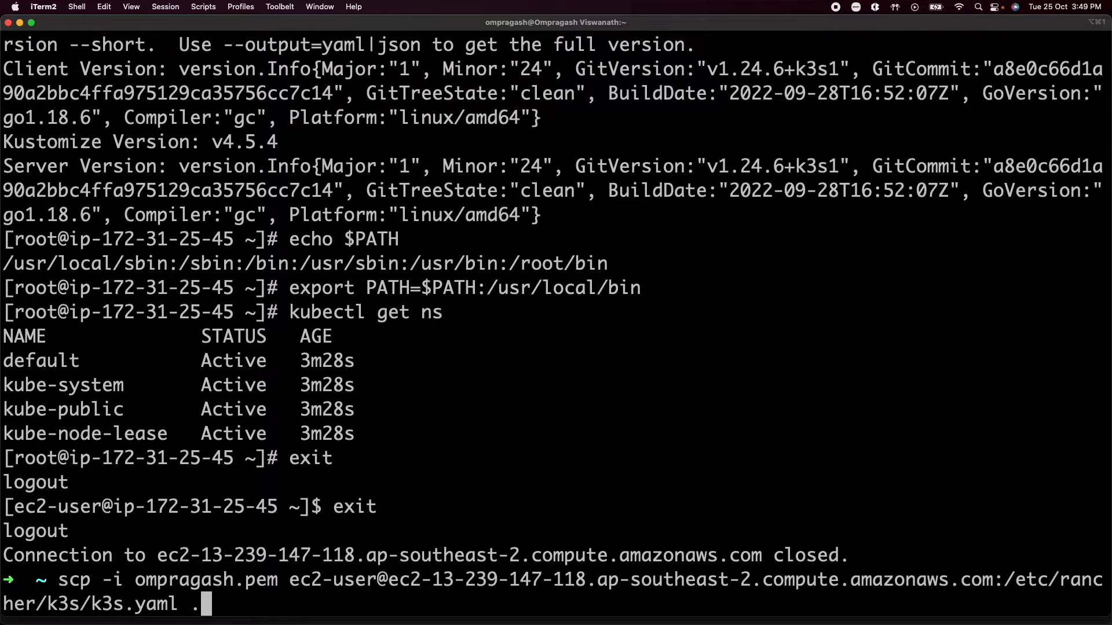
pyautogui.press('Return')
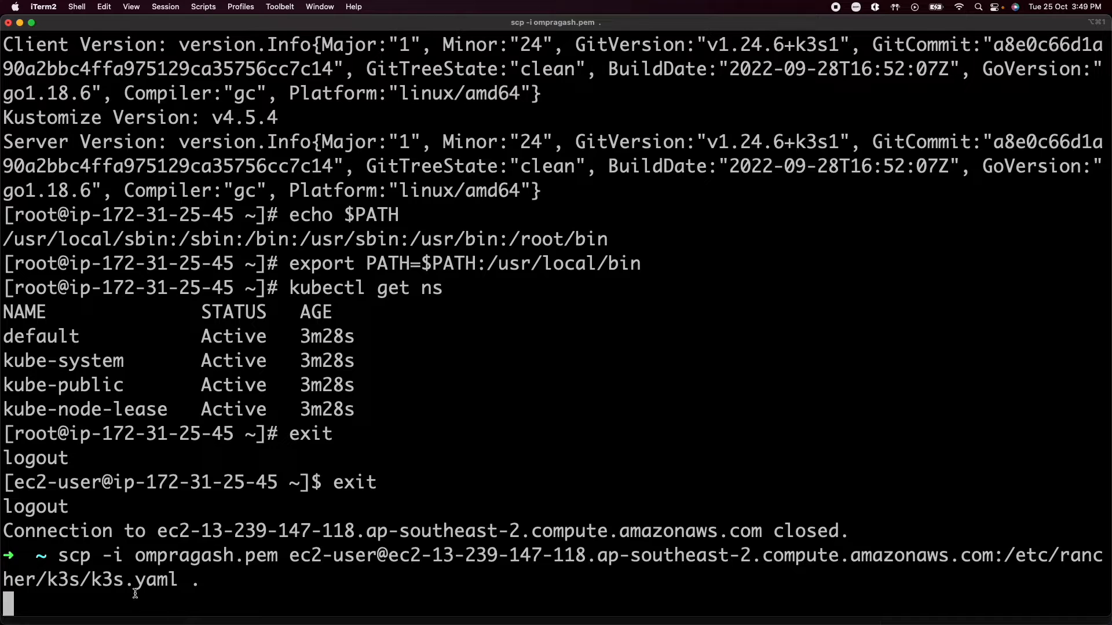
pyautogui.press('Return')
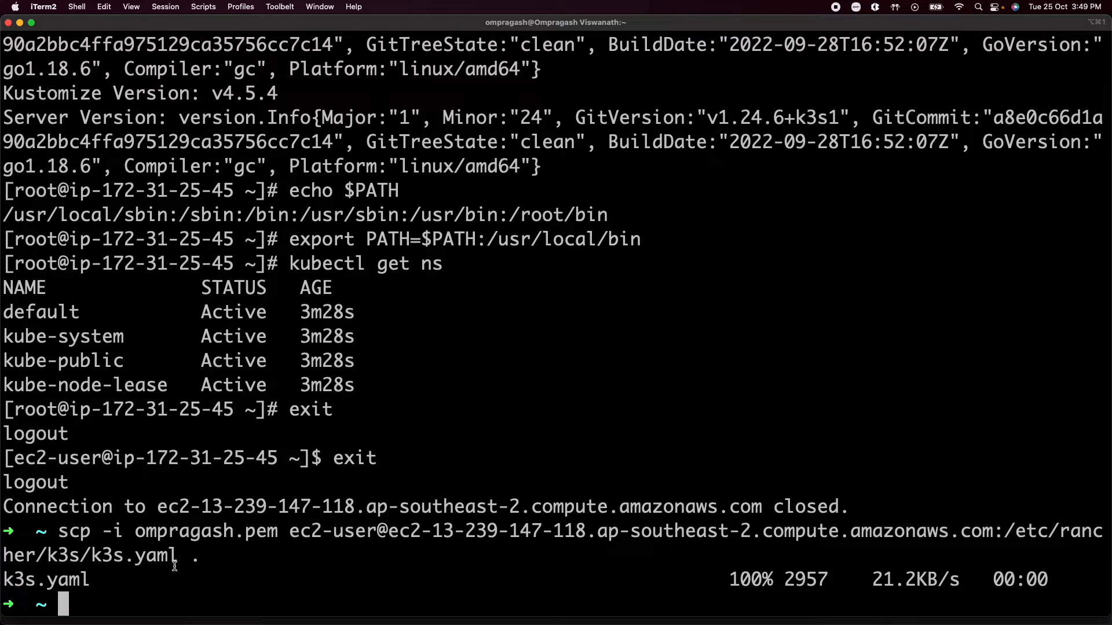
# - Edit k3s.yaml in vim so the server line uses the EC2 public hostname instead of 127.0.0.1
pyautogui.write('vim')
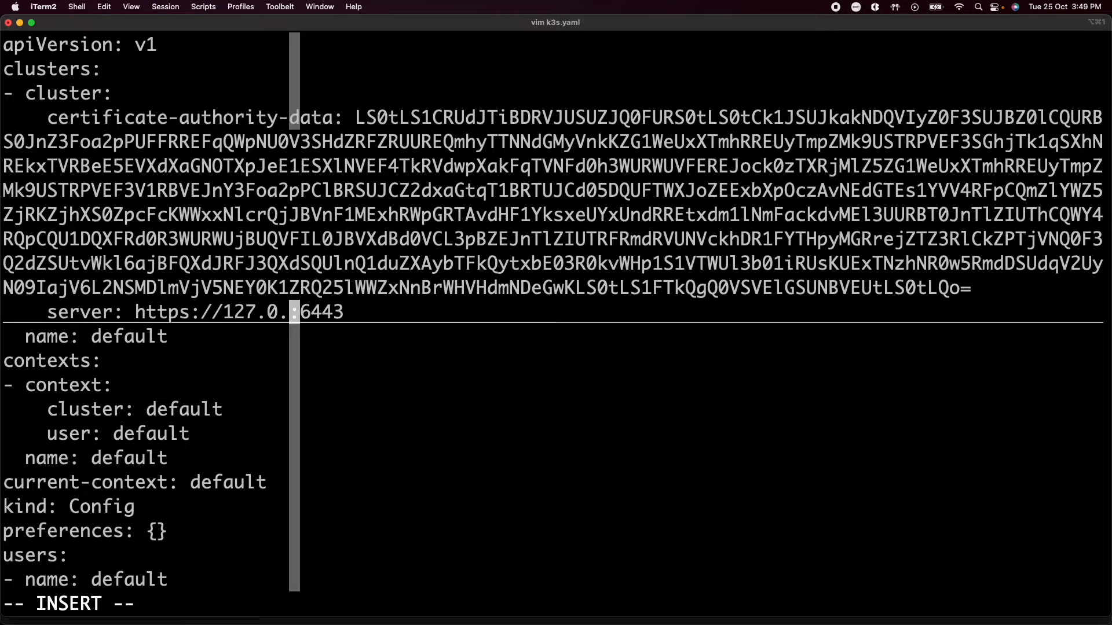
pyautogui.write('k3s.yaml')
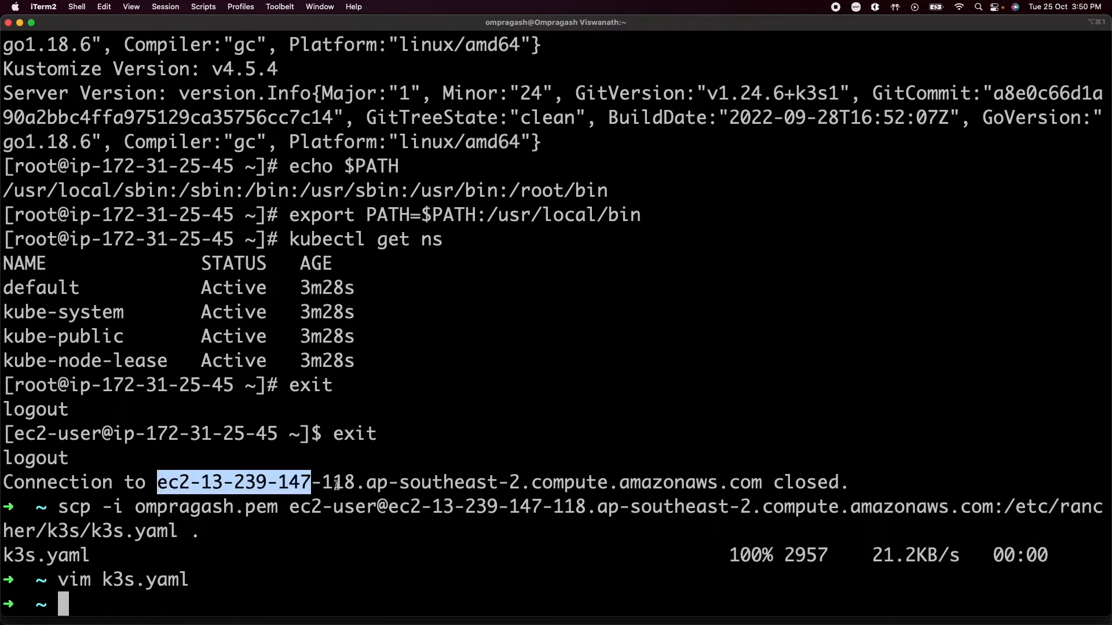
pyautogui.press('Return')
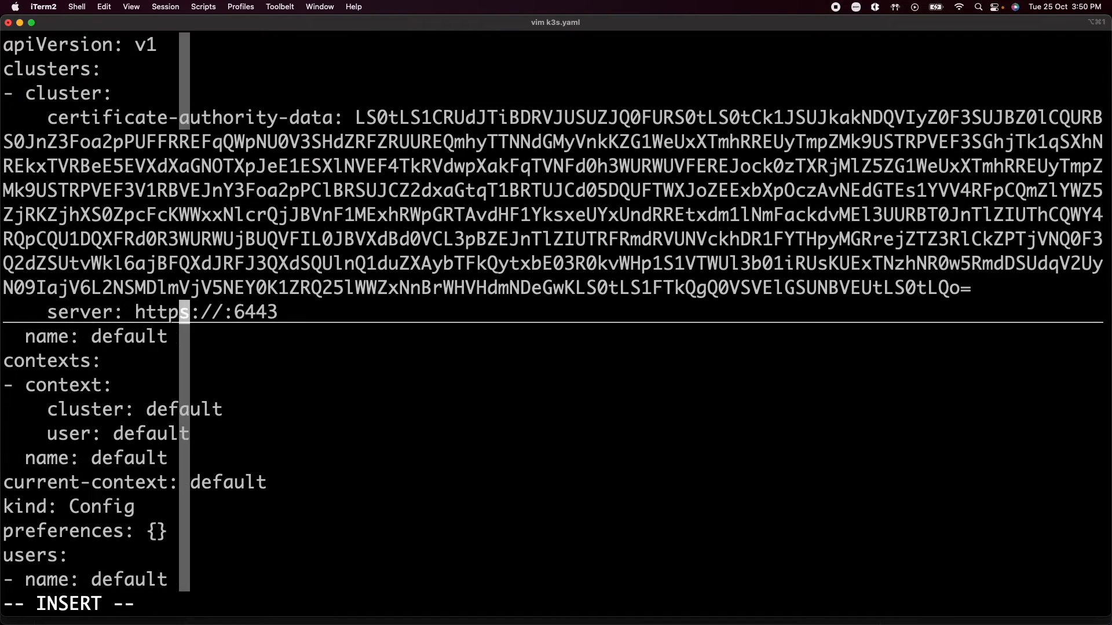
pyautogui.write('ec2-13-239-147-118.ap-southeast-2.compute.amazonaws.com')
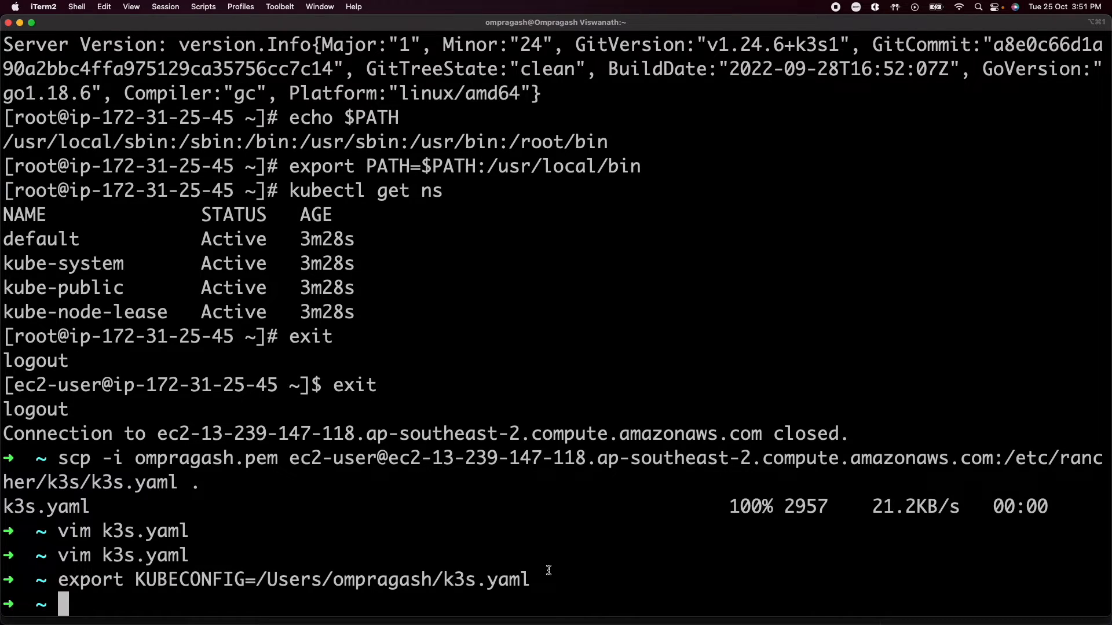
pyautogui.moveTo(514, 571)
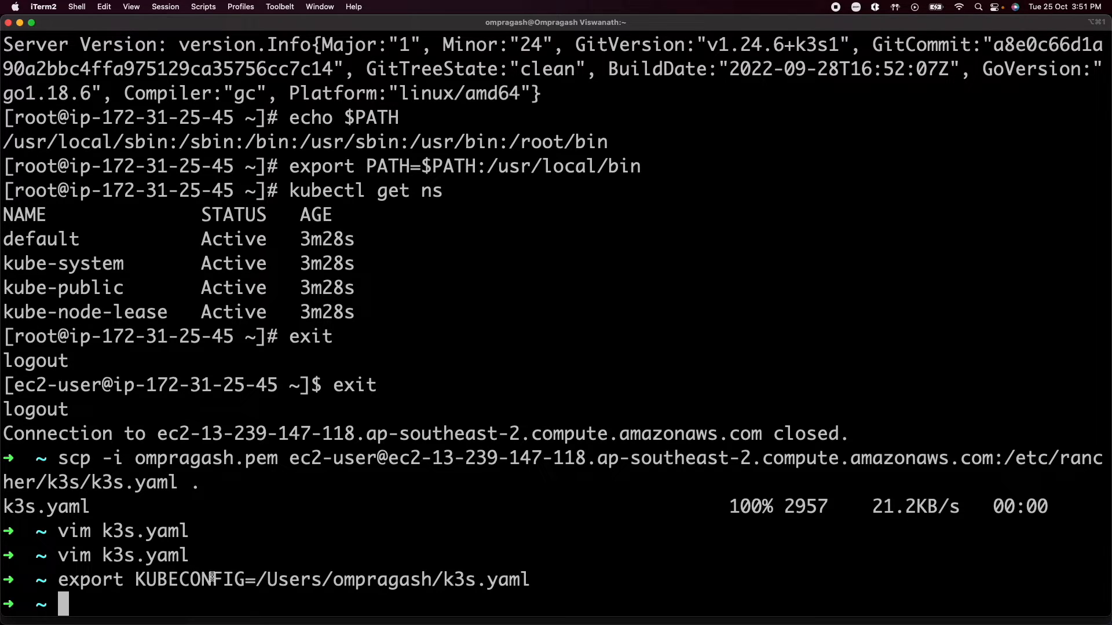
pyautogui.moveTo(93, 583)
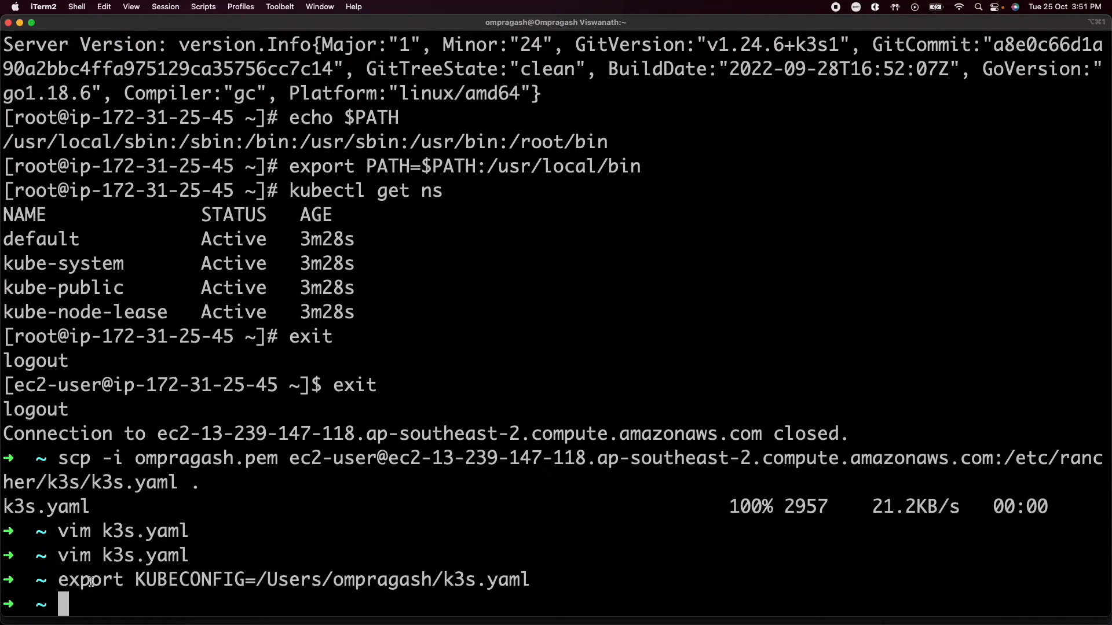
pyautogui.moveTo(304, 579)
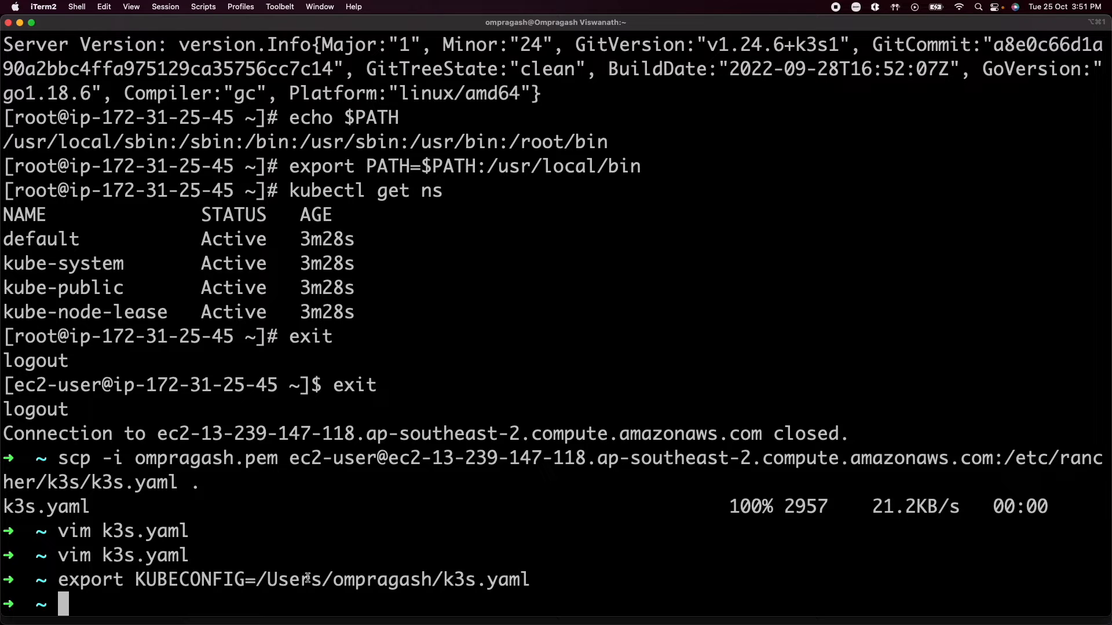
# - Export KUBECONFIG=~/k3s.yaml and run kubectl get ns locally, listing four active namespaces
pyautogui.moveTo(258, 579); pyautogui.dragTo(538, 579)
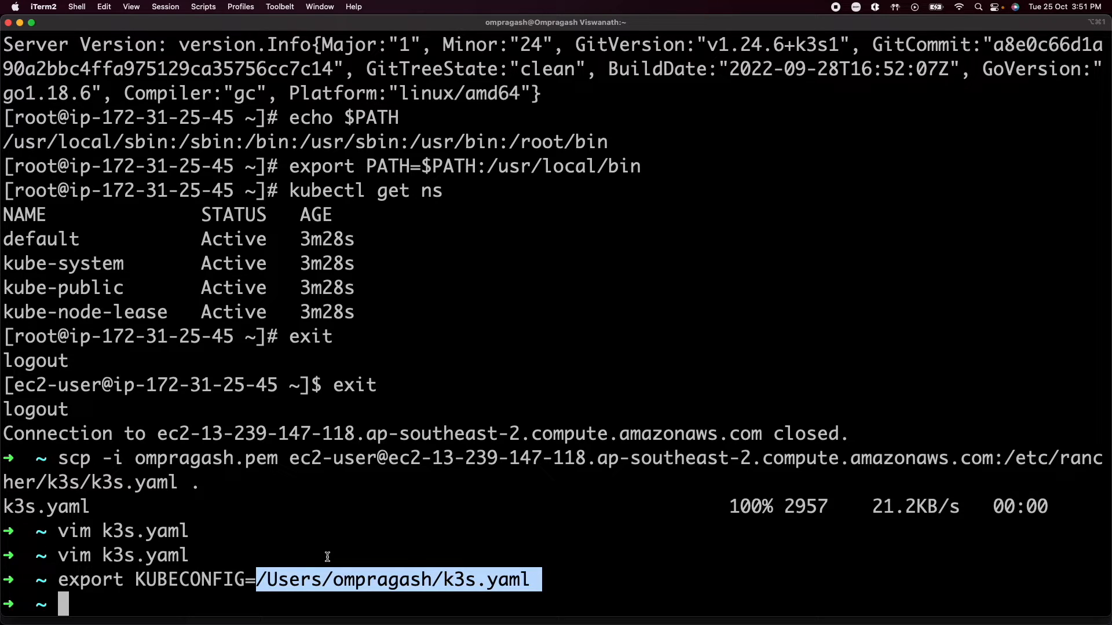
pyautogui.write('kubectl get ns')
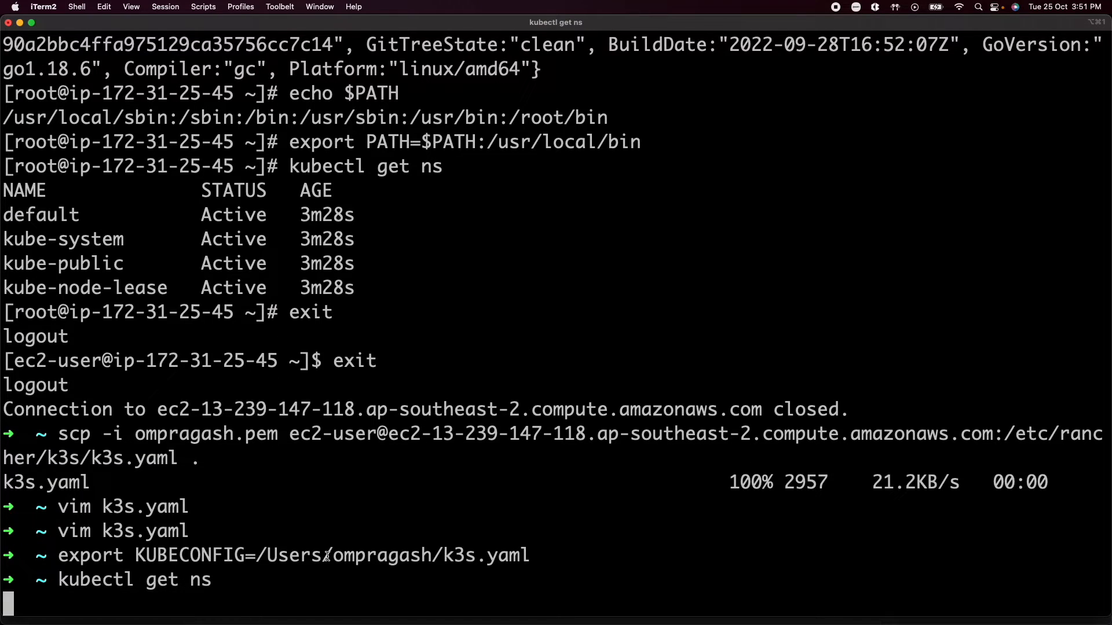
pyautogui.press('Return')
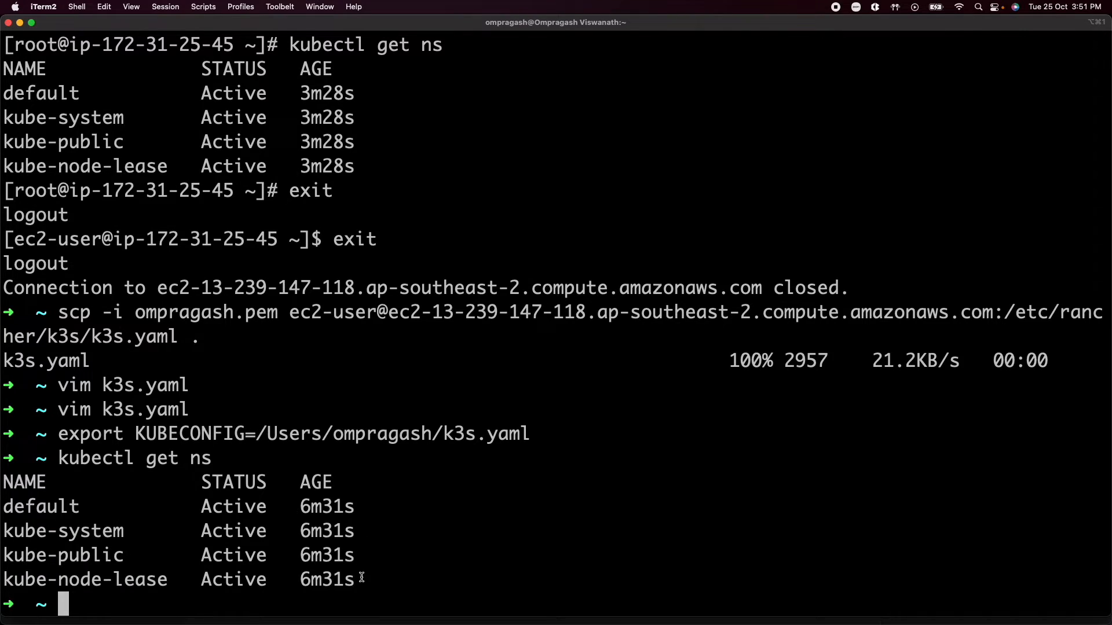
pyautogui.moveTo(64, 457); pyautogui.dragTo(362, 579)
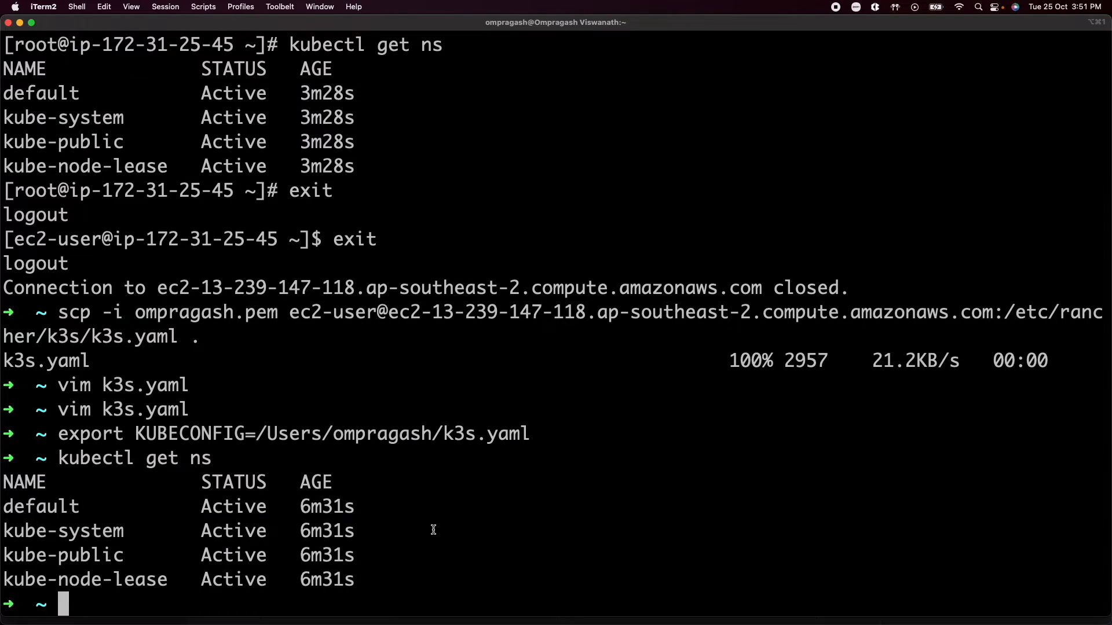
# - Run kubectl create ns created-from-my-local against the remote cluster
pyautogui.write('kubectl')
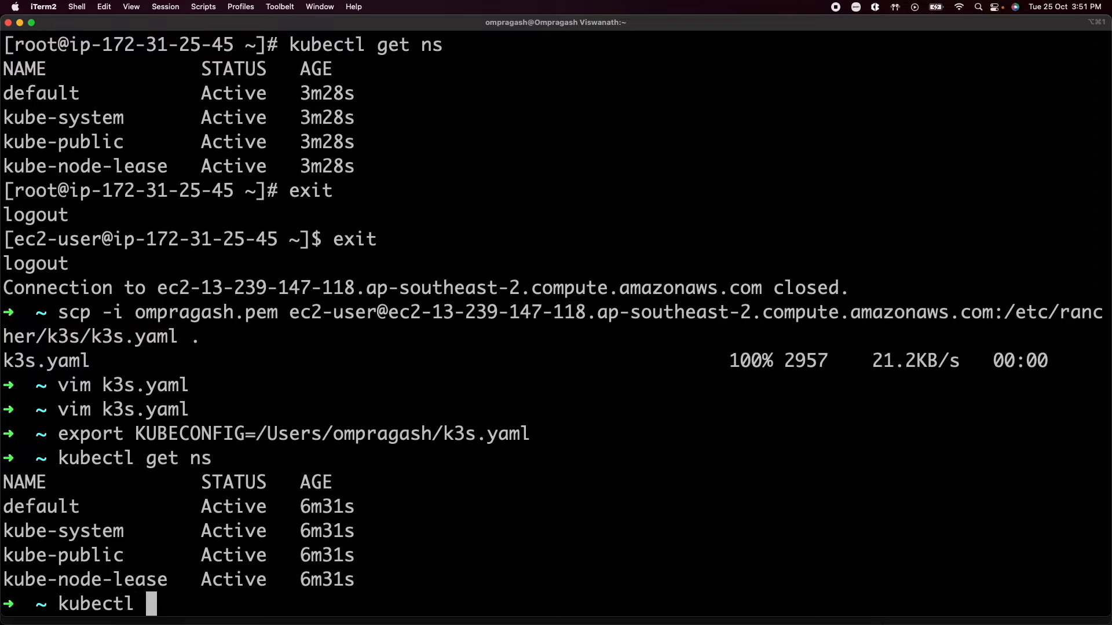
pyautogui.write('create')
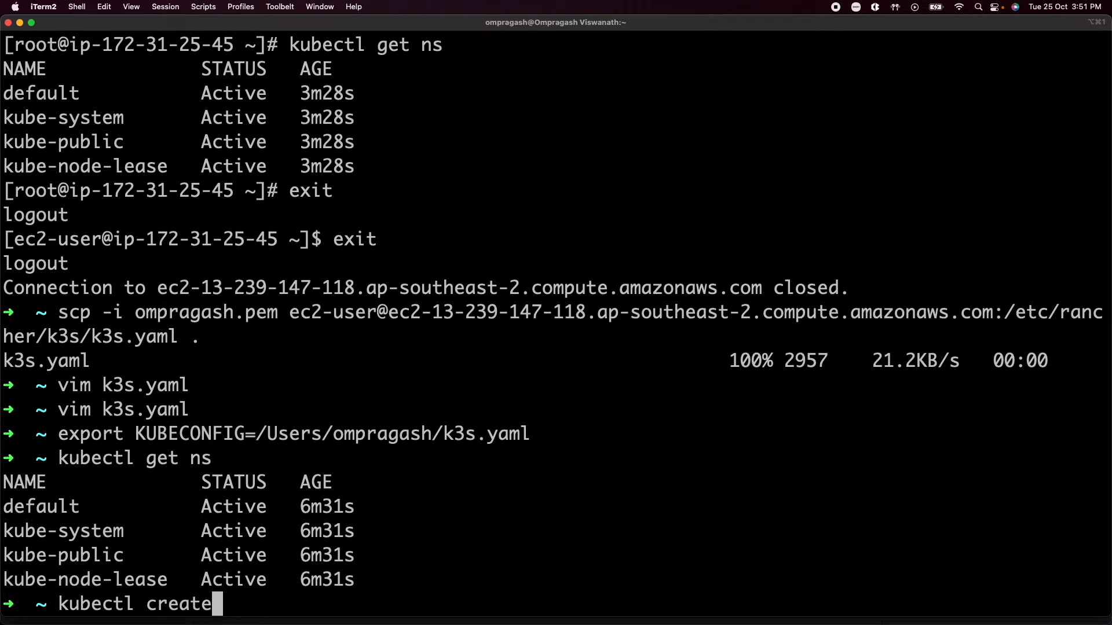
pyautogui.write('ns')
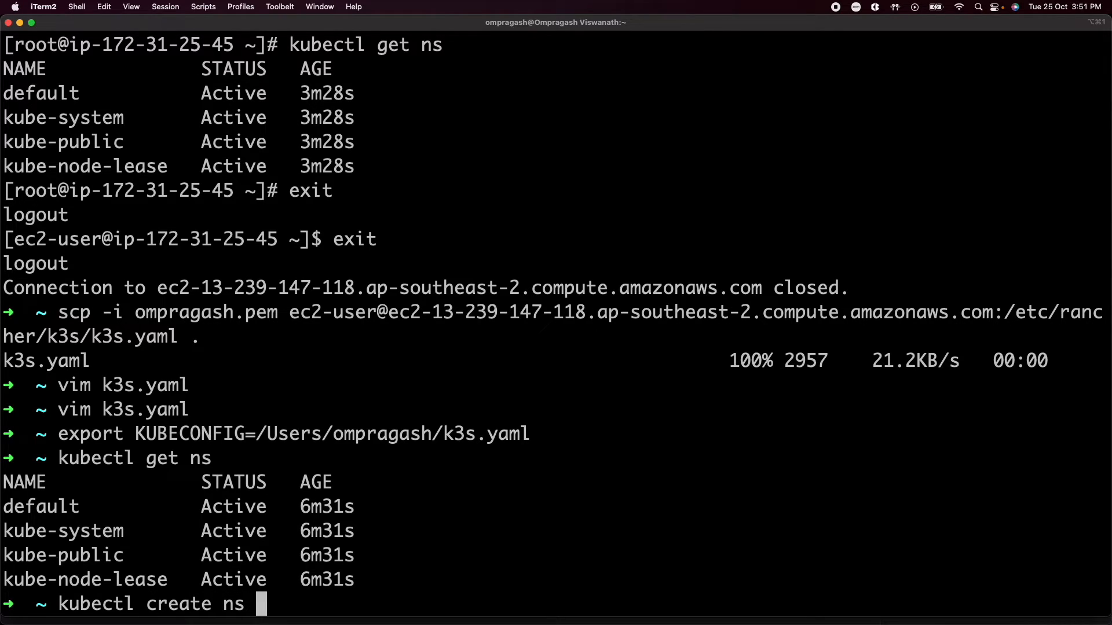
pyautogui.write('created-from')
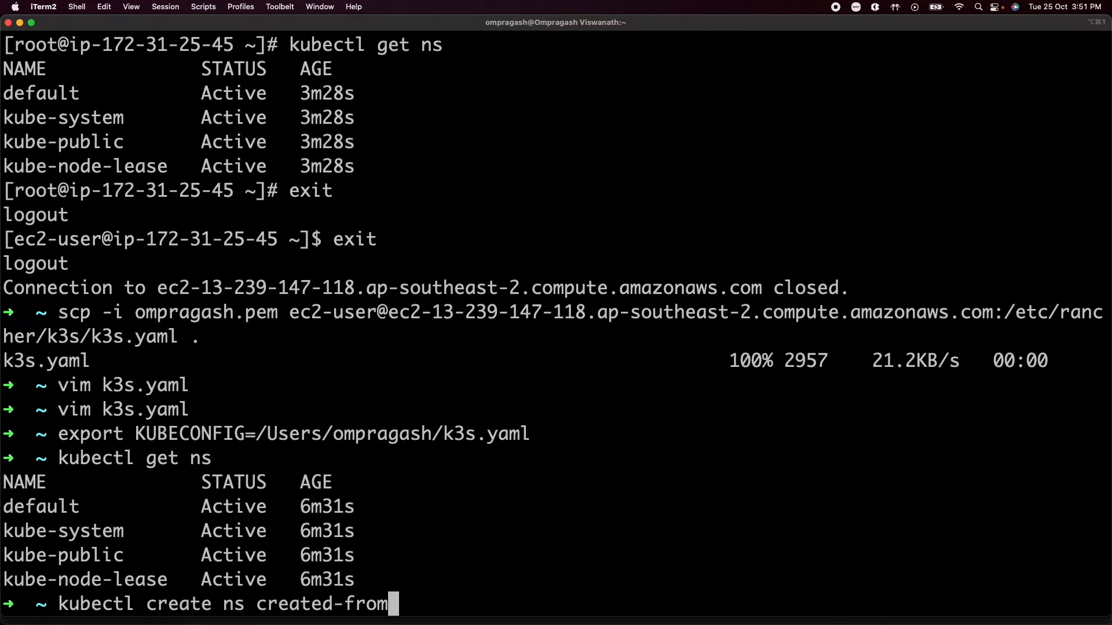
pyautogui.write('-my-local')
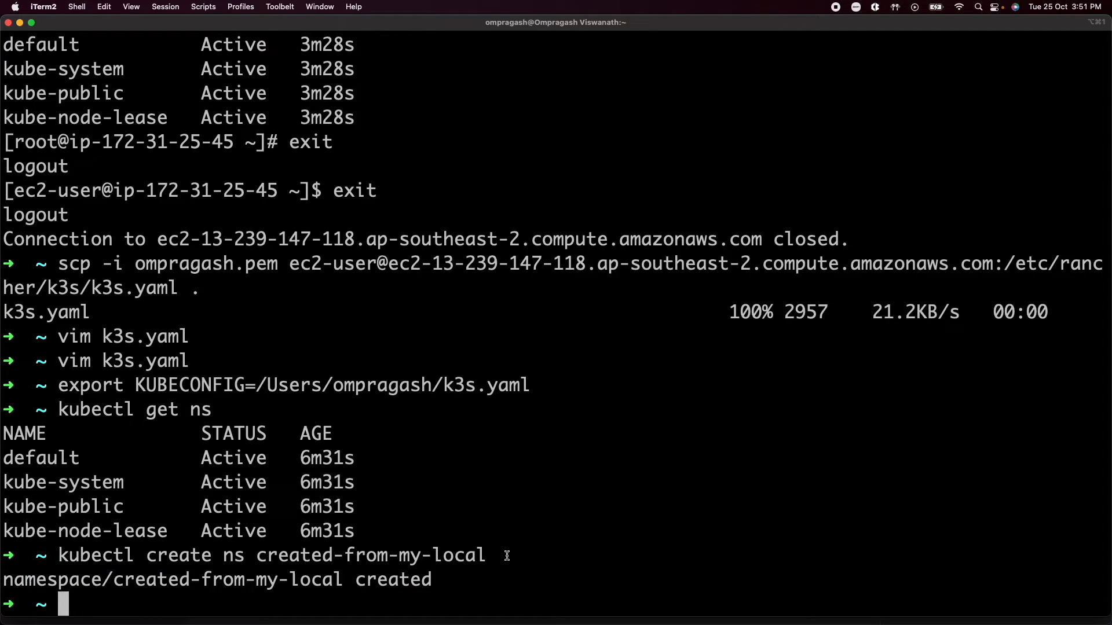
# - Reopen k3s.yaml in vim, then SSH back into the EC2 host with ompragash.pem
pyautogui.write('vim k3s.yaml')
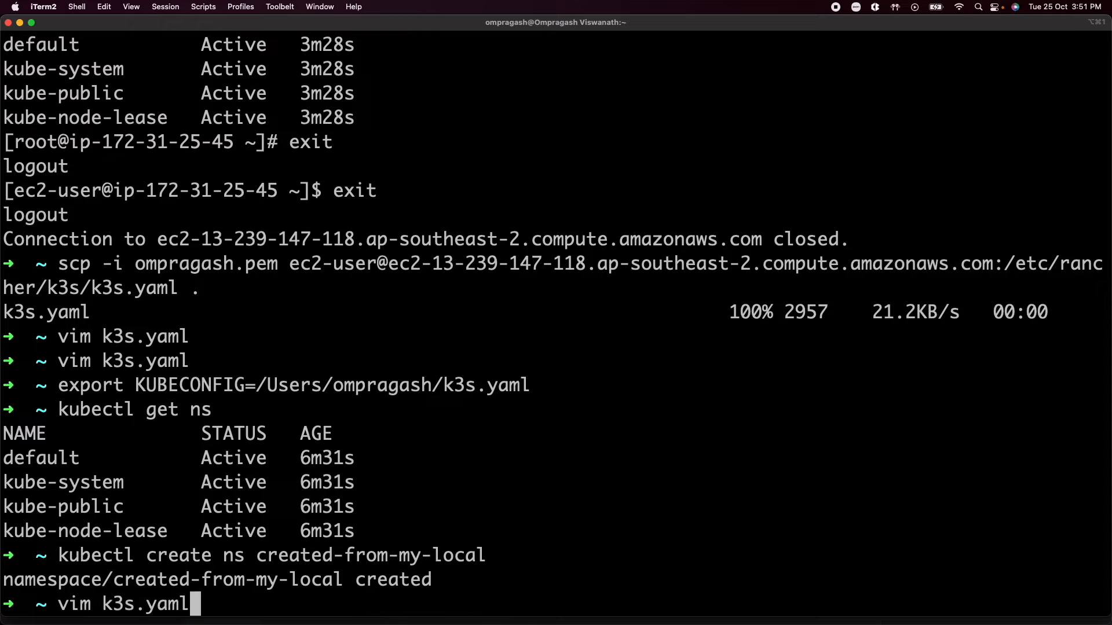
pyautogui.write('ssh -i "ompragash.pem" ec2-user@ec2-13-239-147-118.ap-southeast-2.compute.amazonaws.com')
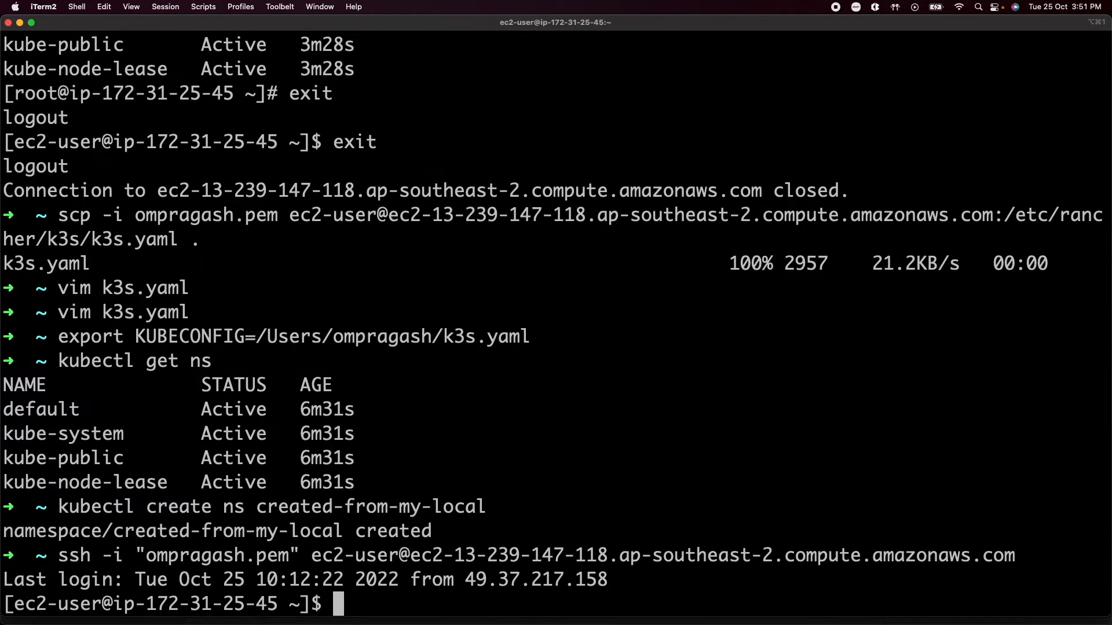
# - Check PATH on the server and run kubectl get ns, showing created-from-my-local active
pyautogui.write('echo $PATH')
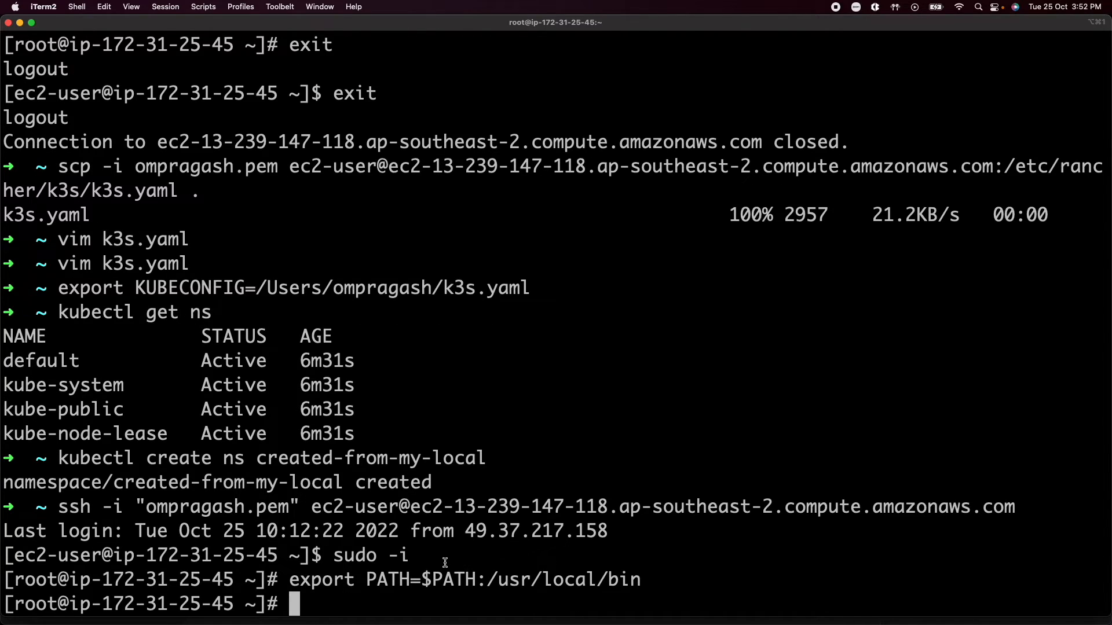
pyautogui.moveTo(438, 564)
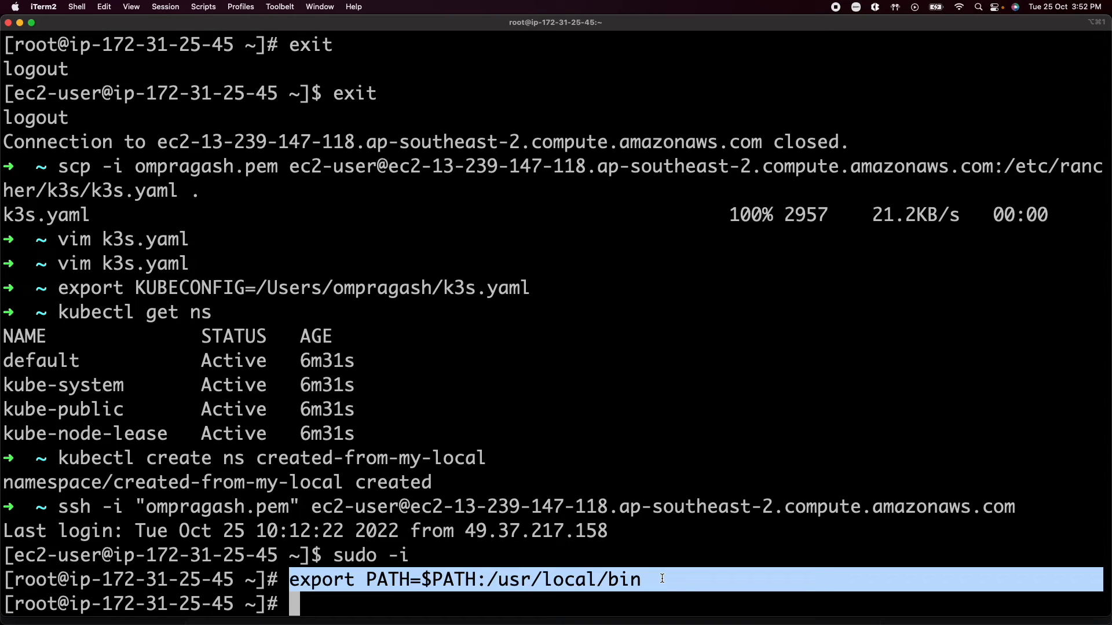
pyautogui.write('ku')
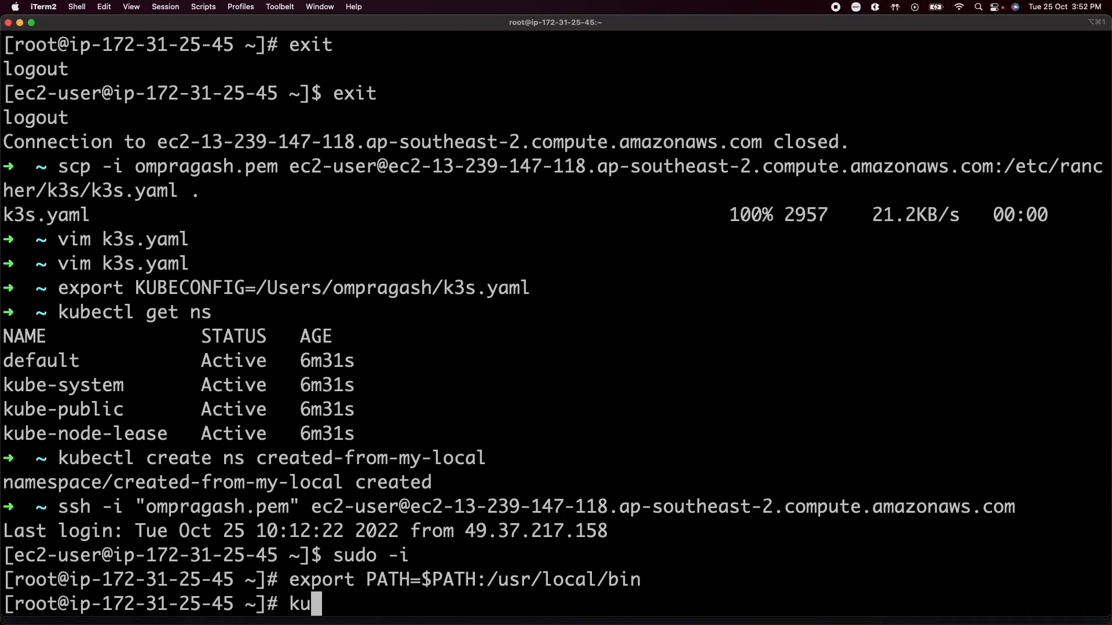
pyautogui.write('bect')
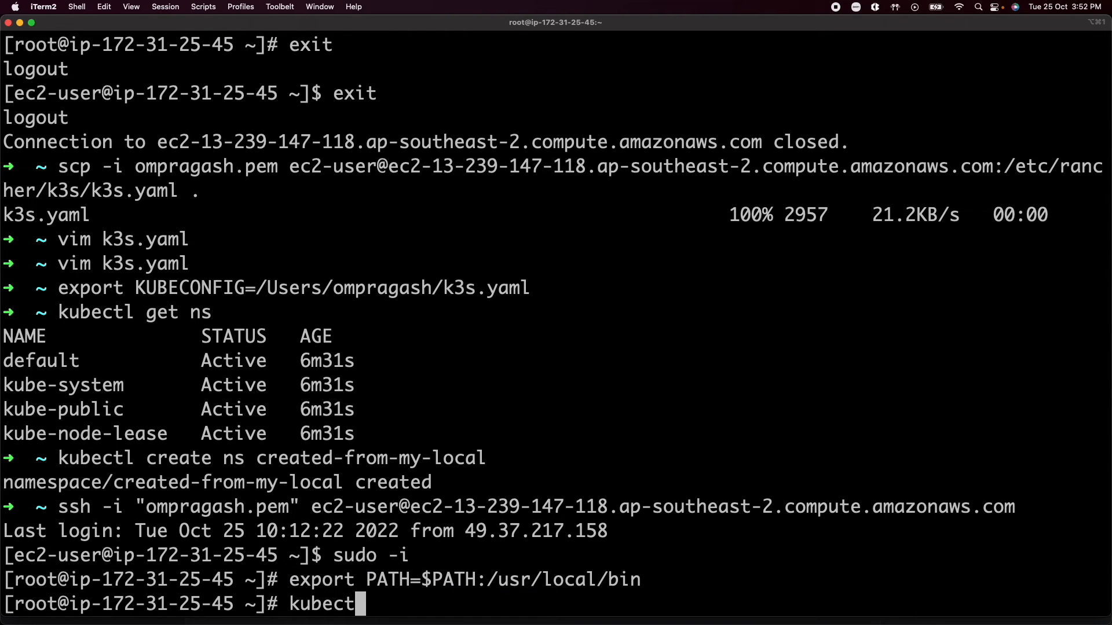
pyautogui.write('l')
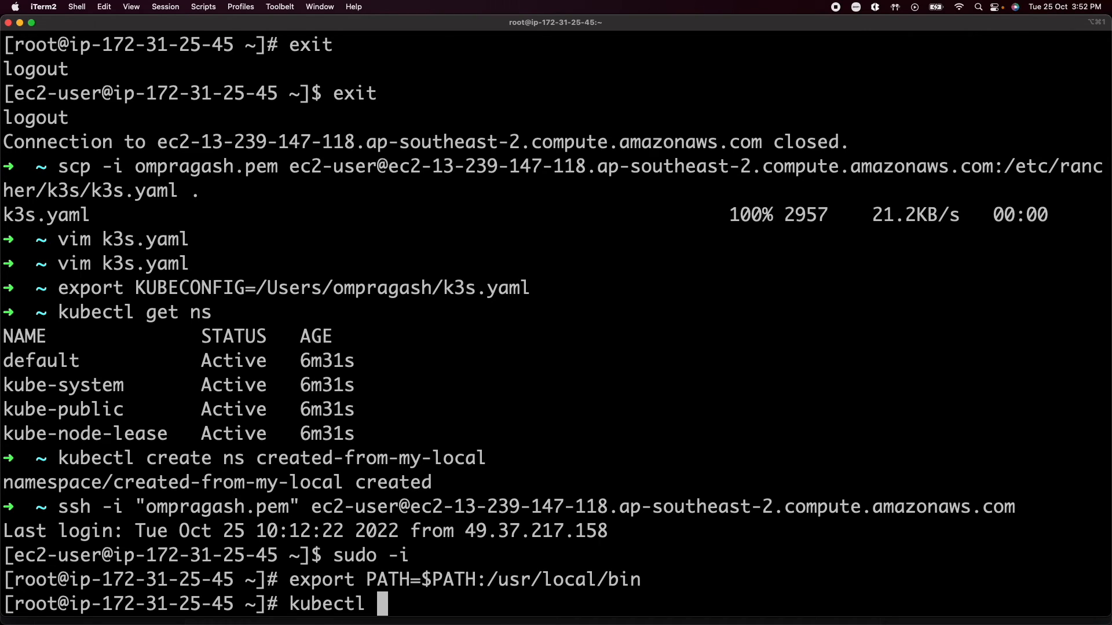
pyautogui.press('Return')
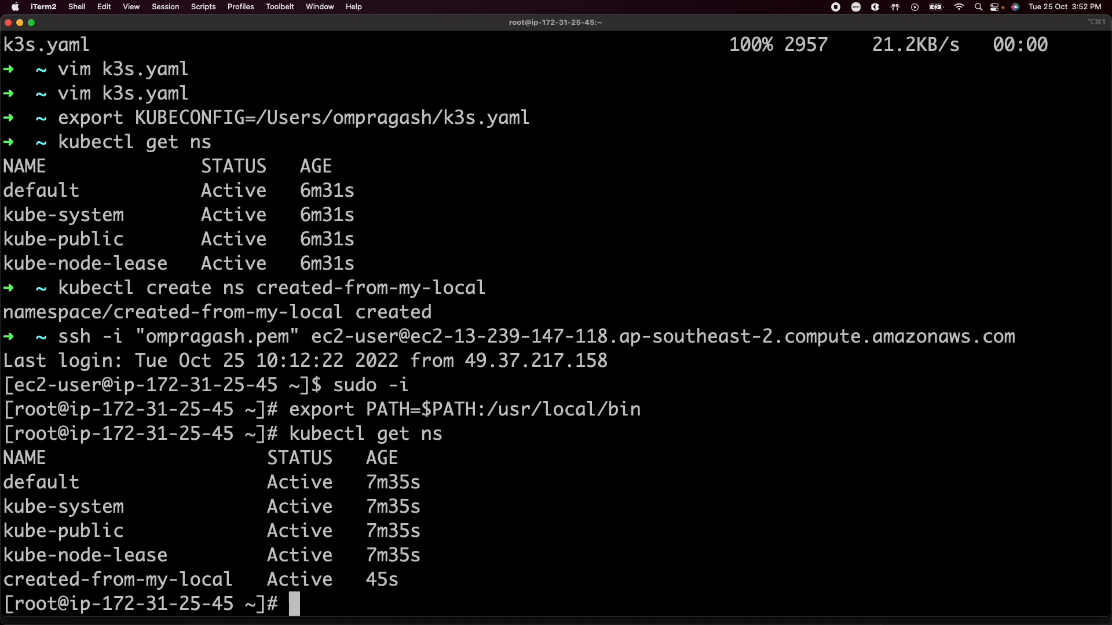